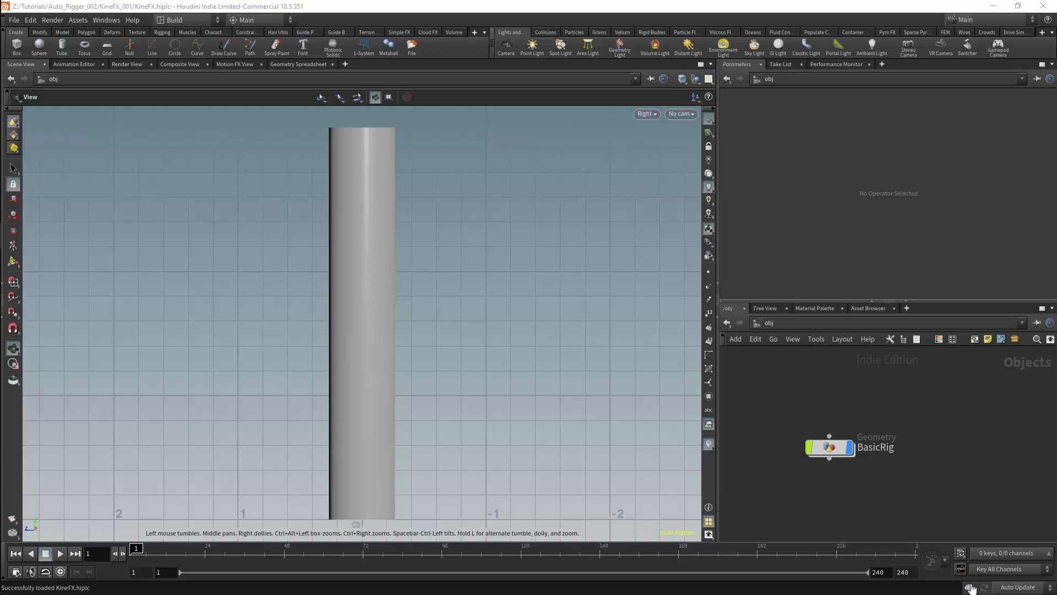
{"action": "mouse_move", "coordinate": [926, 411]}
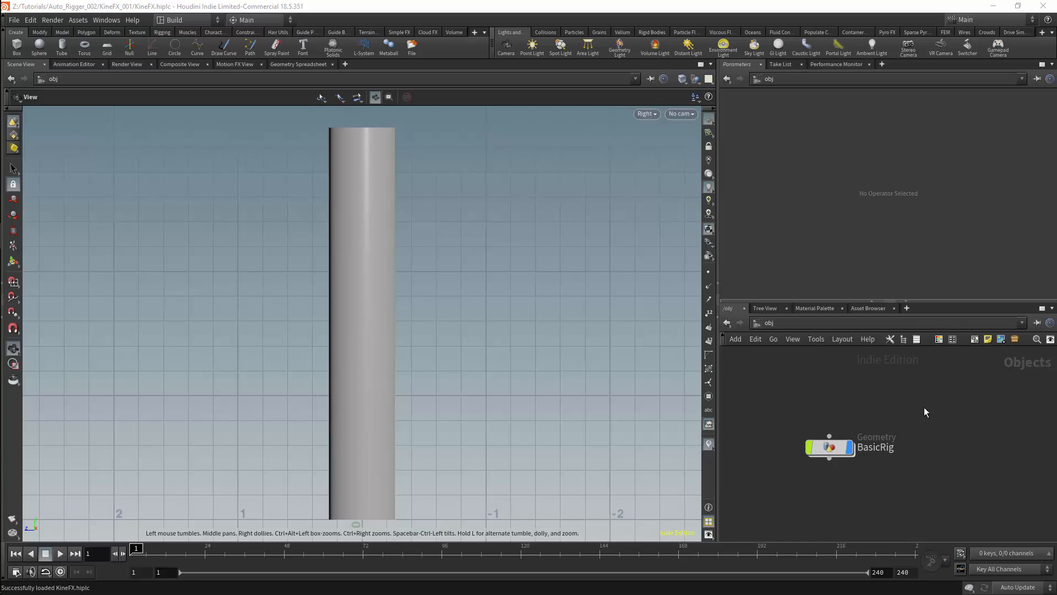
{"action": "mouse_move", "coordinate": [944, 453]}
{"action": "type", "text": "bo"}
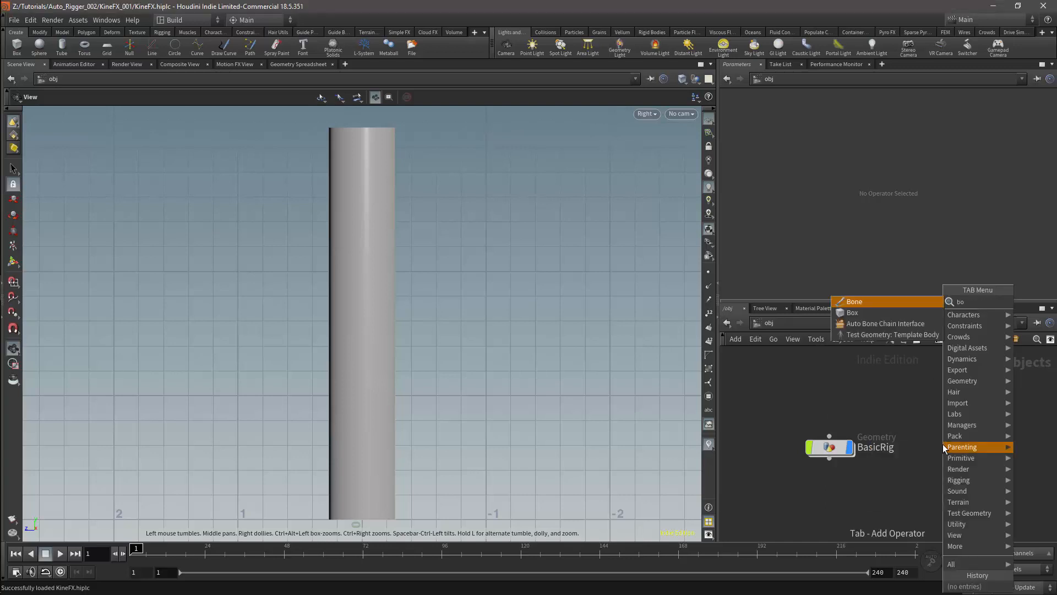
Add and inspect a test bone object, then dive into the BasicRig geometry
{"action": "left_click", "coordinate": [854, 302]}
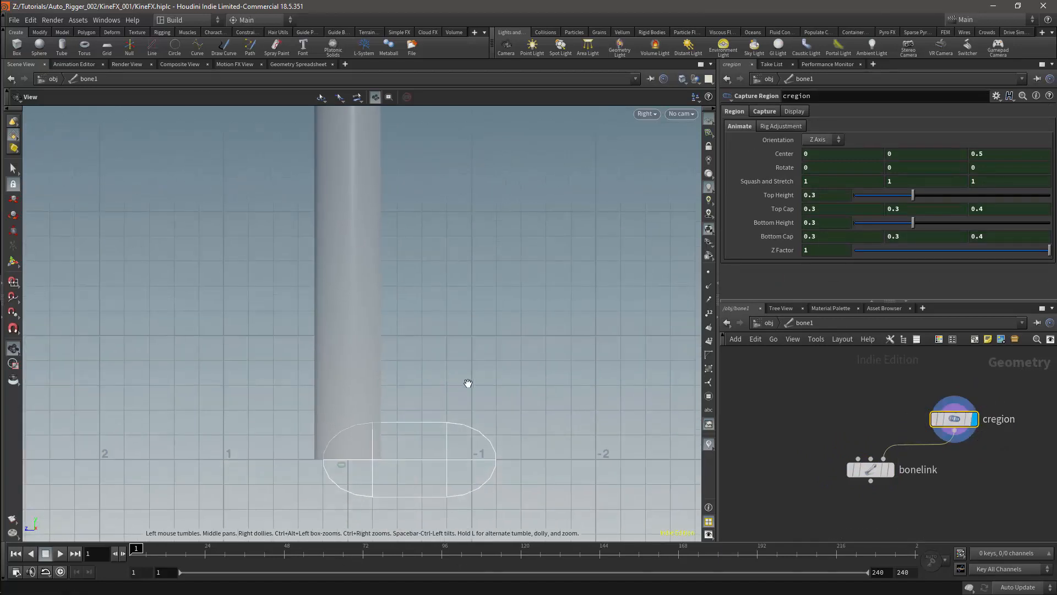
{"action": "mouse_move", "coordinate": [496, 379]}
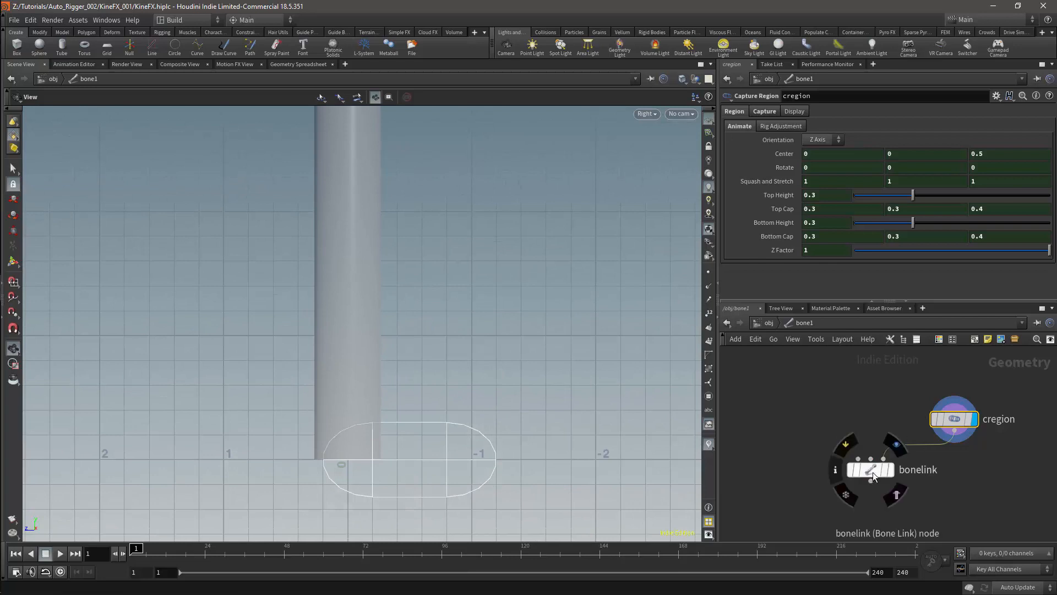
{"action": "left_click", "coordinate": [871, 469]}
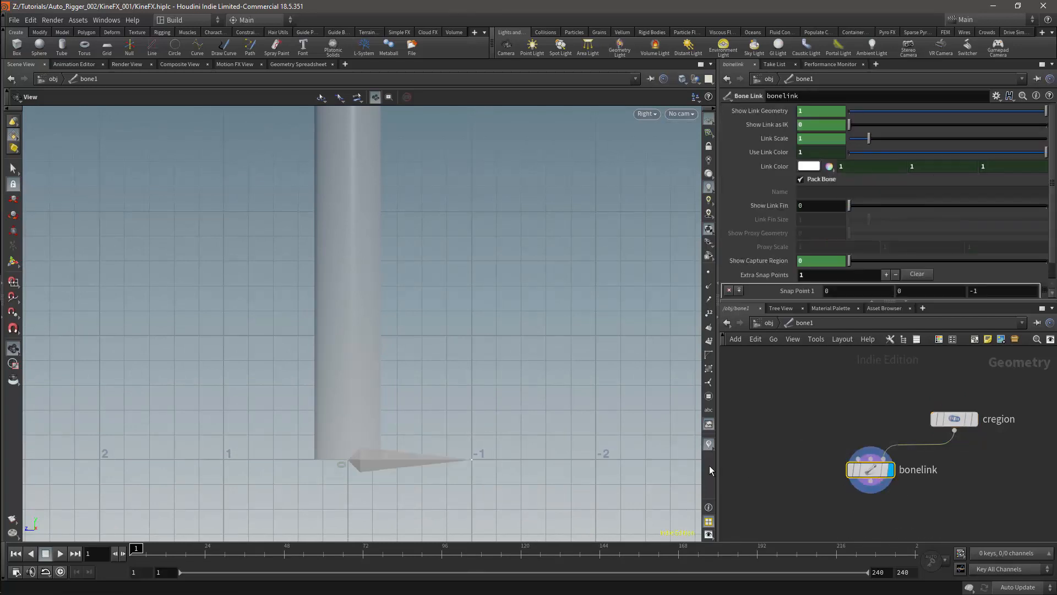
{"action": "mouse_move", "coordinate": [435, 415]}
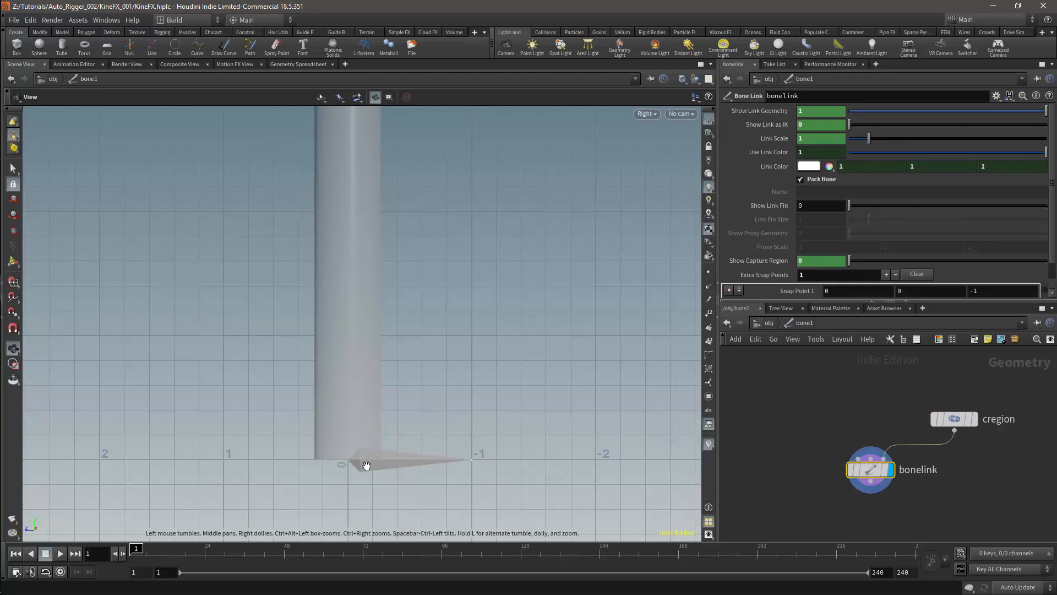
{"action": "mouse_move", "coordinate": [857, 441]}
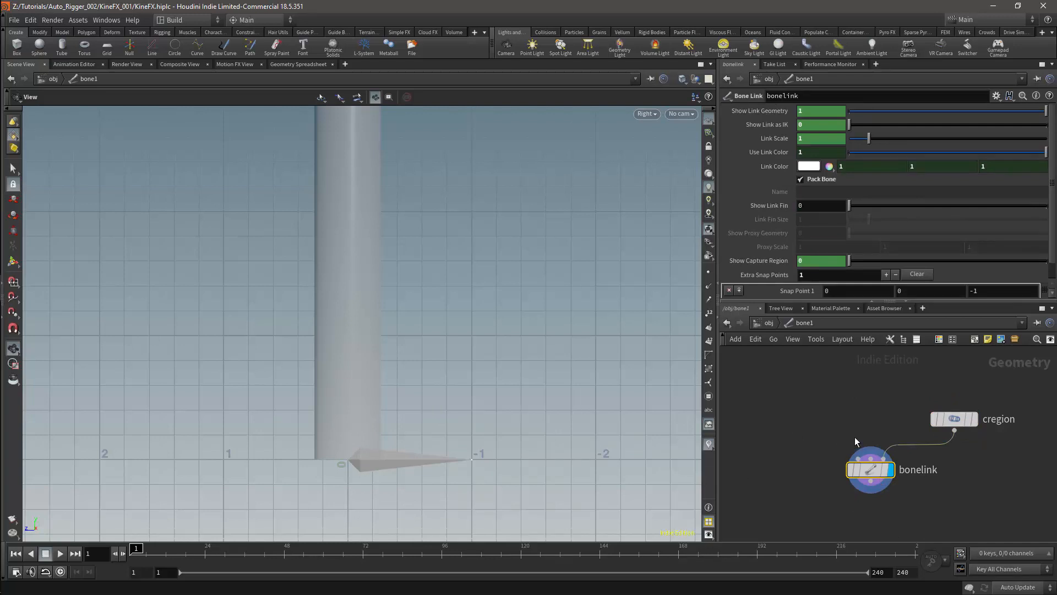
{"action": "left_click", "coordinate": [954, 418]}
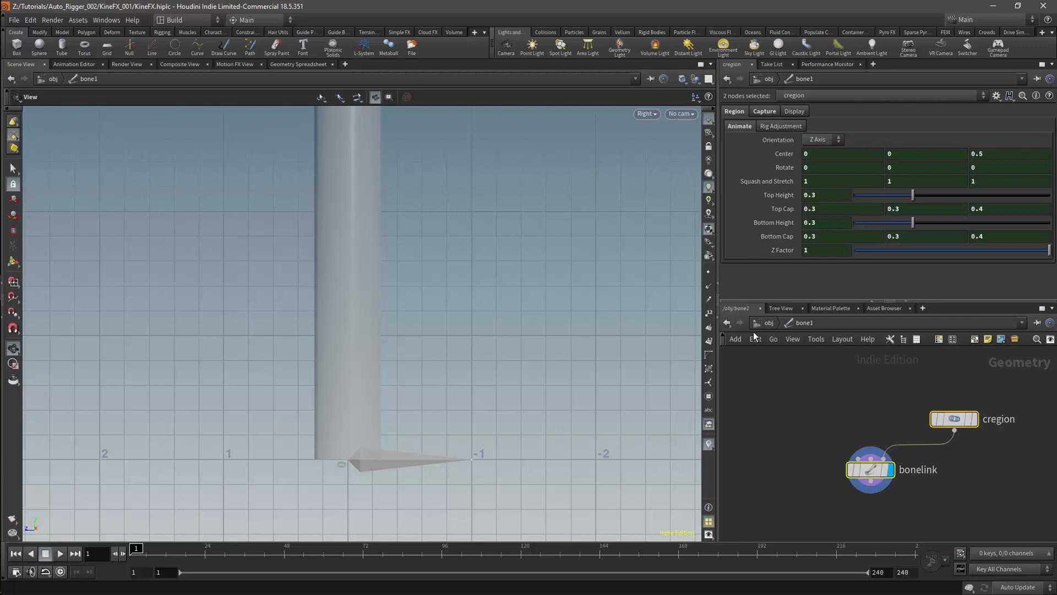
{"action": "mouse_move", "coordinate": [772, 401]}
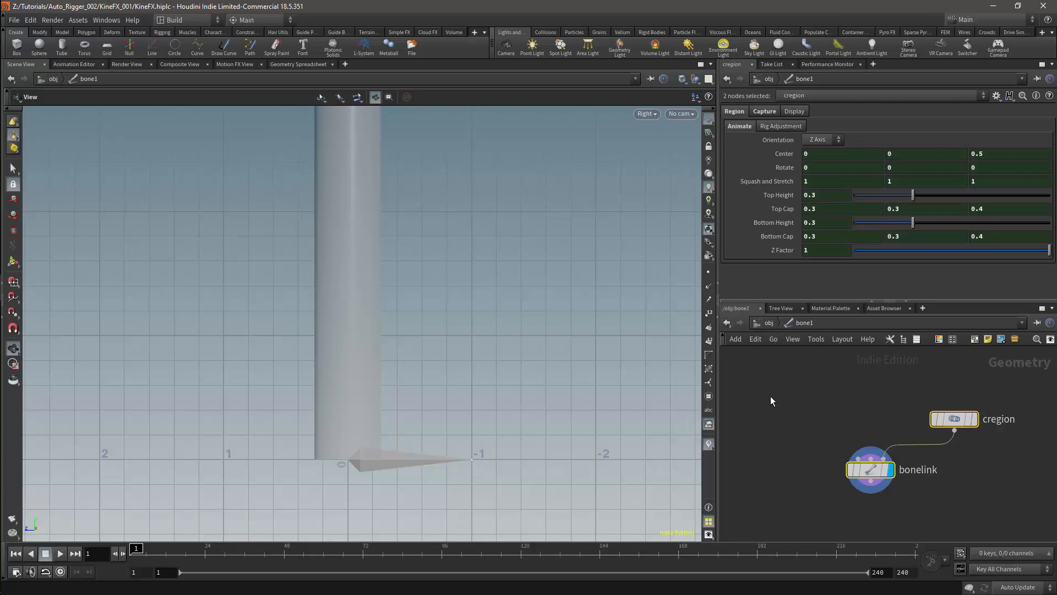
{"action": "mouse_move", "coordinate": [790, 354]}
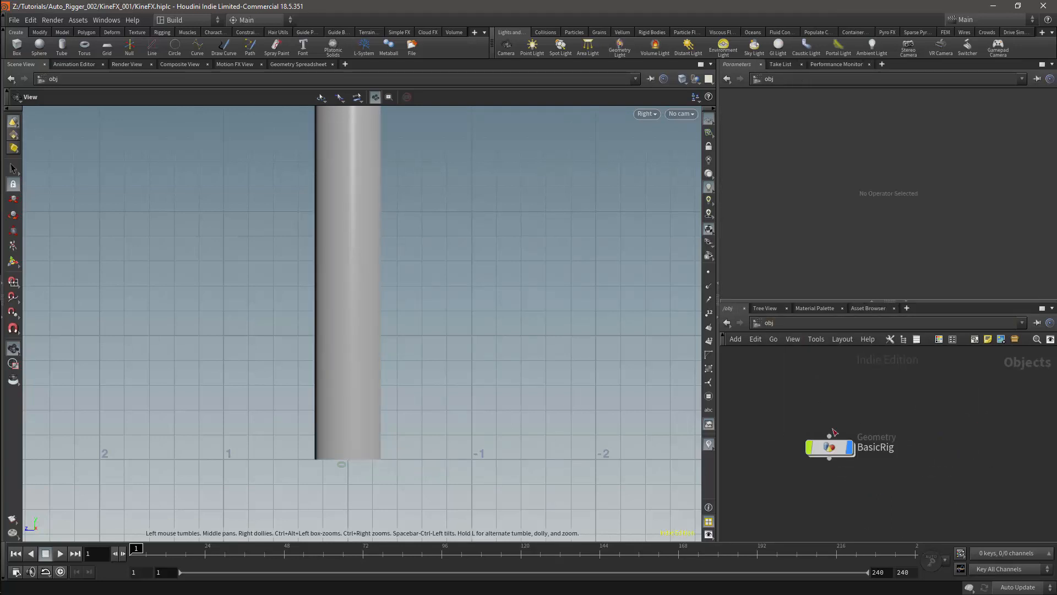
{"action": "double_click", "coordinate": [830, 448]}
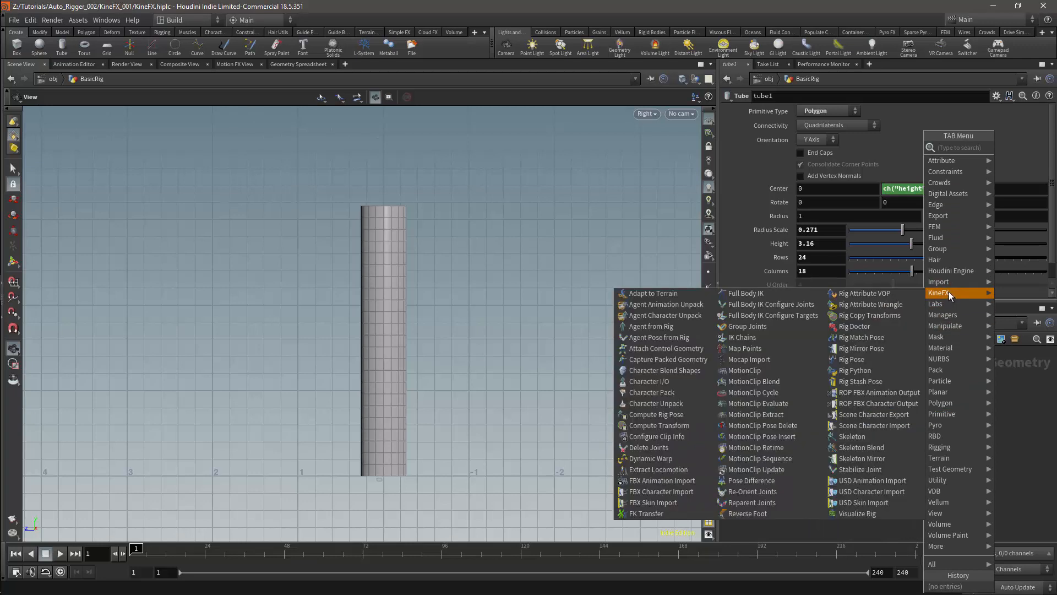
{"action": "mouse_move", "coordinate": [865, 293]}
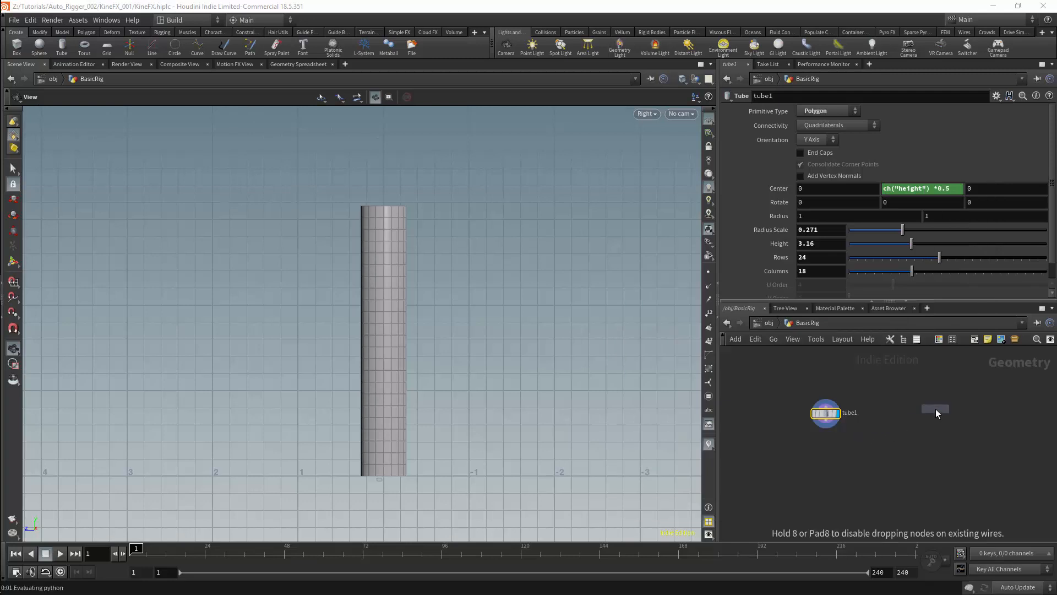
Place skeleton1 beside tube1 with Mode Create, Scale Inheritance Default, View Based placement
{"action": "left_click", "coordinate": [935, 409]}
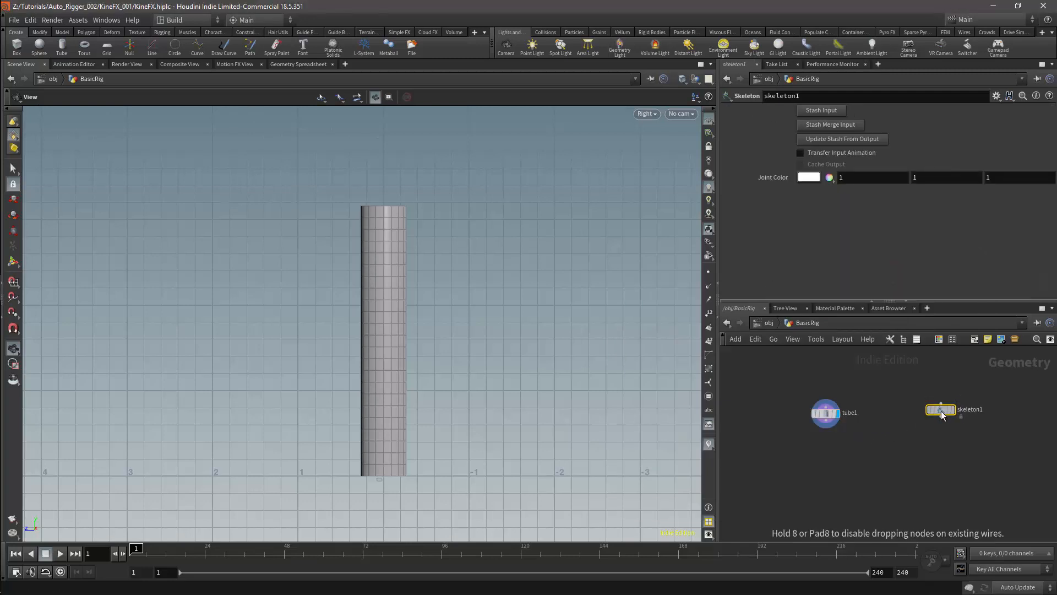
{"action": "mouse_move", "coordinate": [776, 397]}
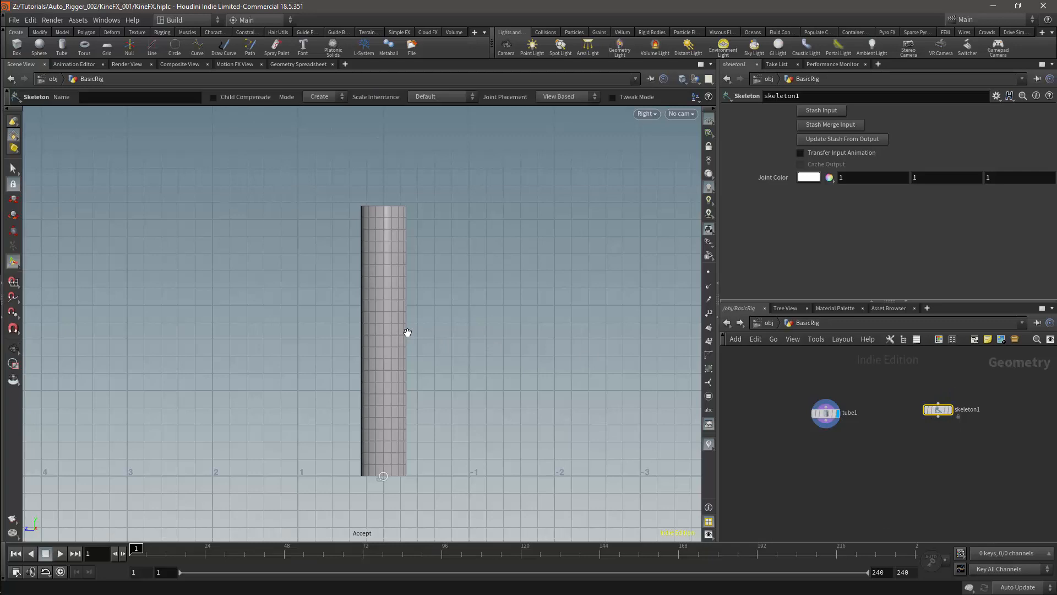
{"action": "mouse_move", "coordinate": [47, 118]}
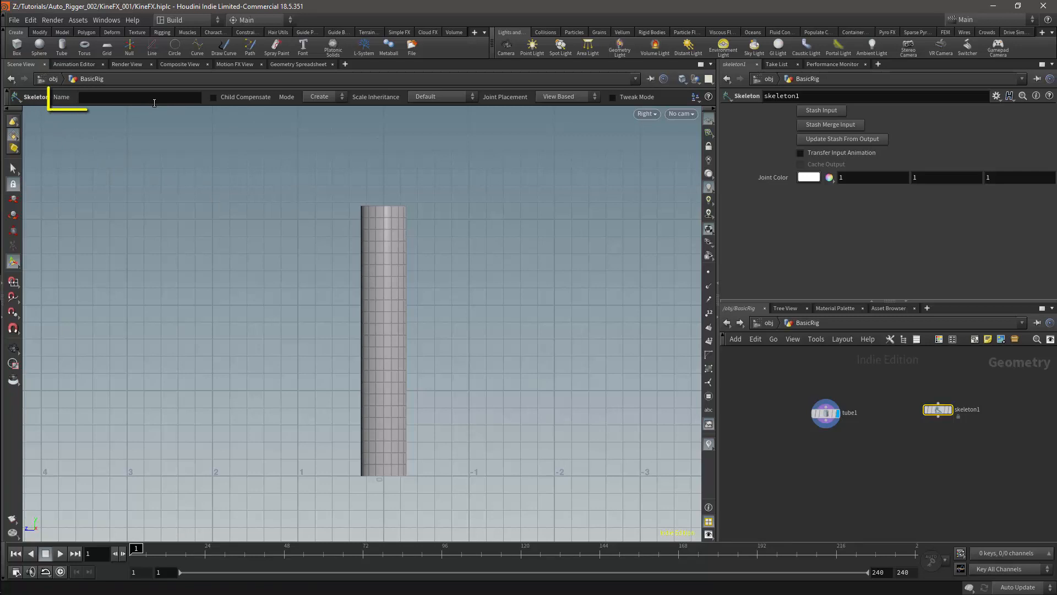
{"action": "left_click", "coordinate": [141, 97]}
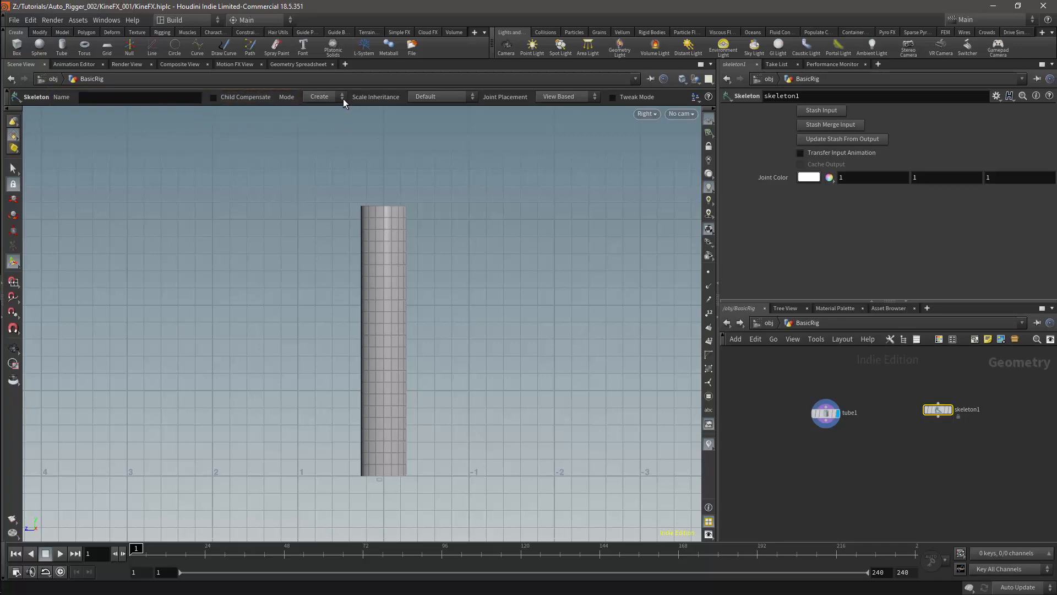
{"action": "left_click", "coordinate": [342, 96]}
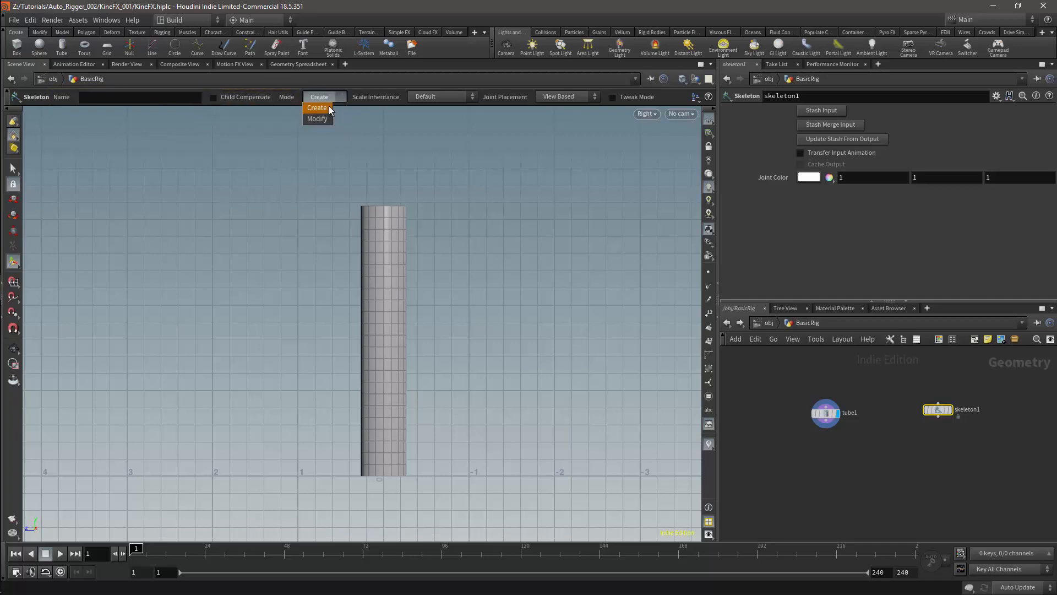
{"action": "left_click", "coordinate": [318, 107]}
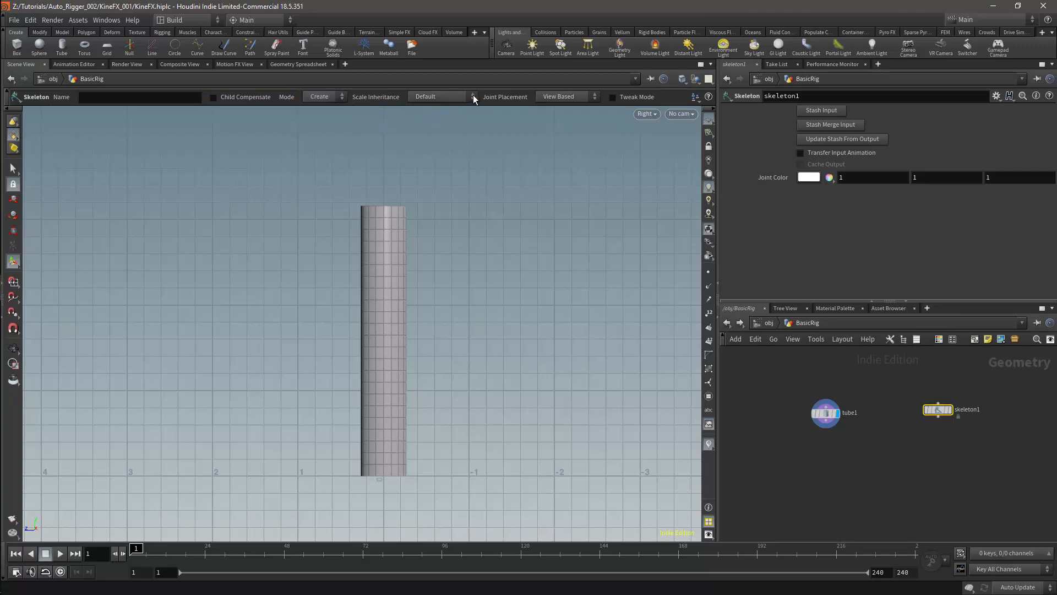
{"action": "left_click", "coordinate": [471, 97]}
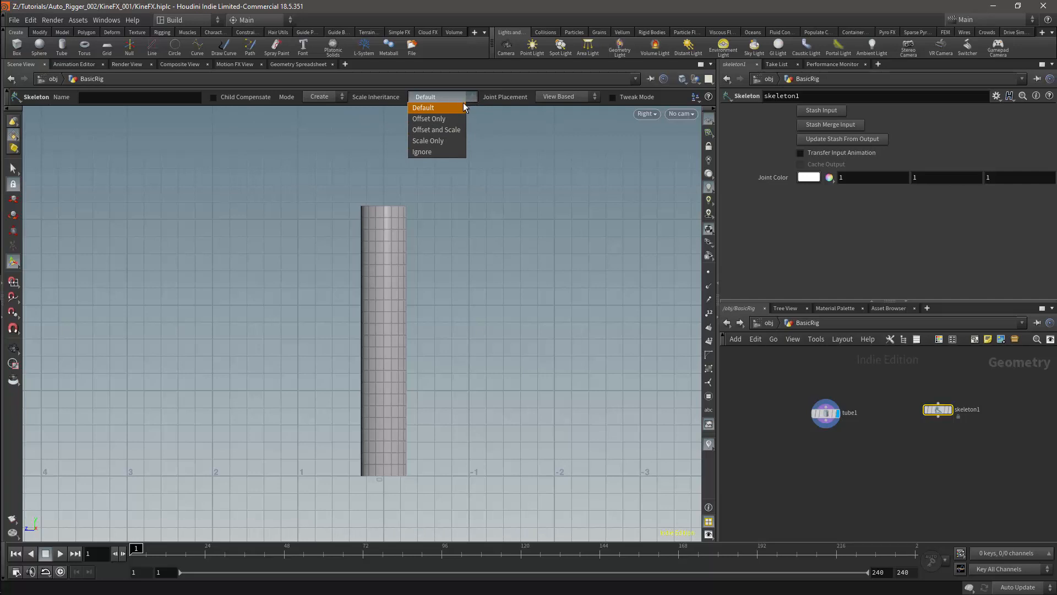
{"action": "mouse_move", "coordinate": [476, 103]}
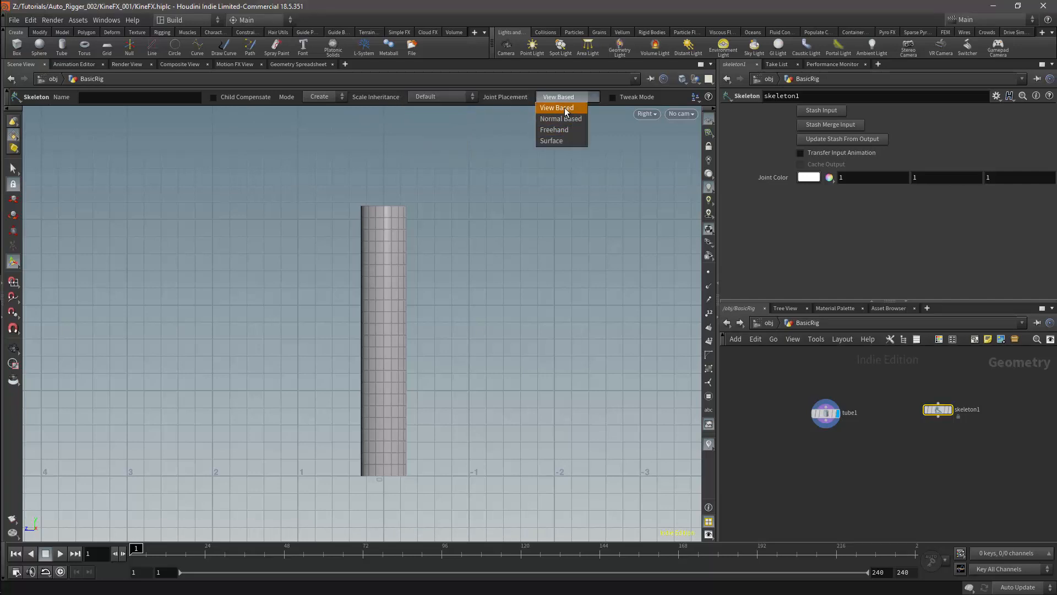
{"action": "mouse_move", "coordinate": [567, 118]}
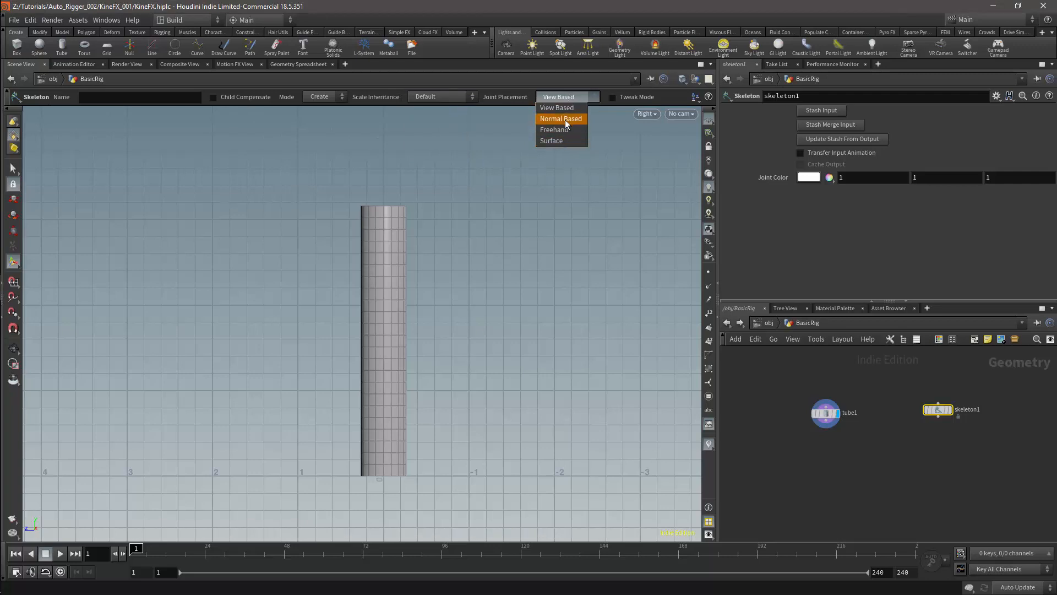
{"action": "left_click", "coordinate": [558, 107]}
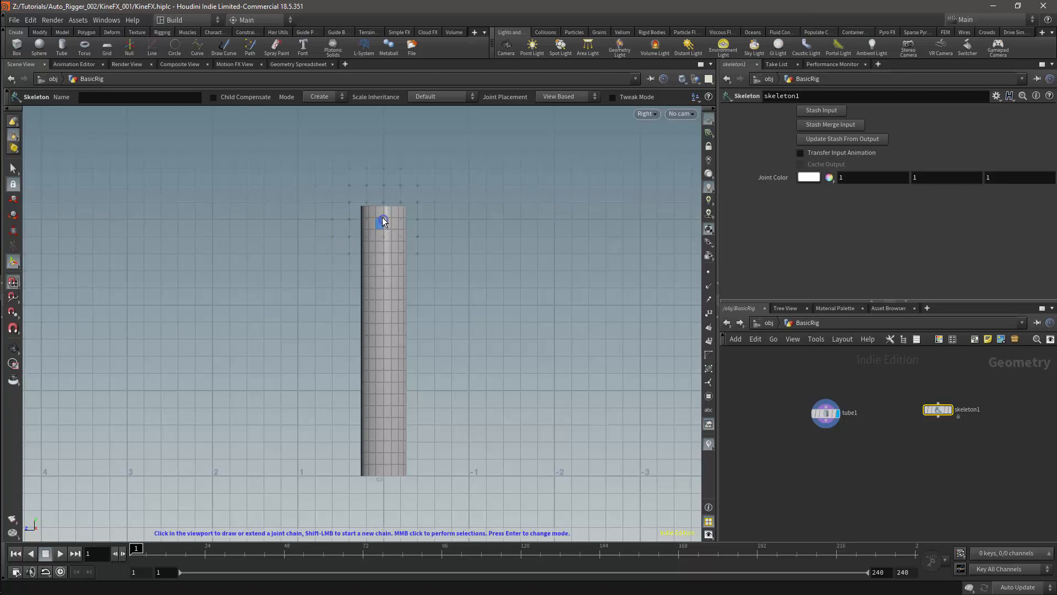
Draw joints down the tube named Root, Middle and Effector, colouring the bones red and blue
{"action": "left_click", "coordinate": [365, 339]}
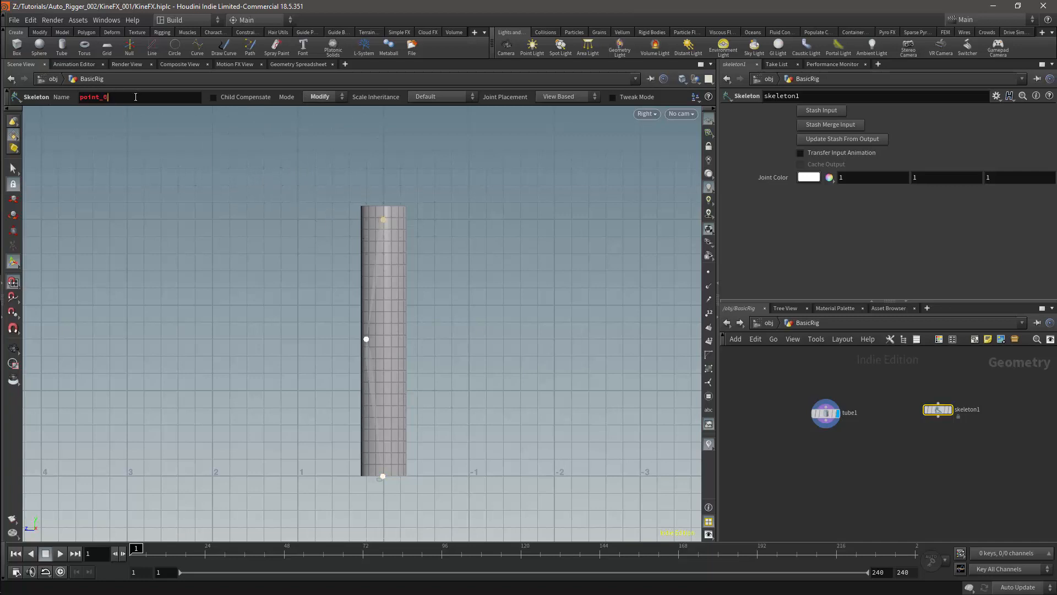
{"action": "type", "text": "Root"}
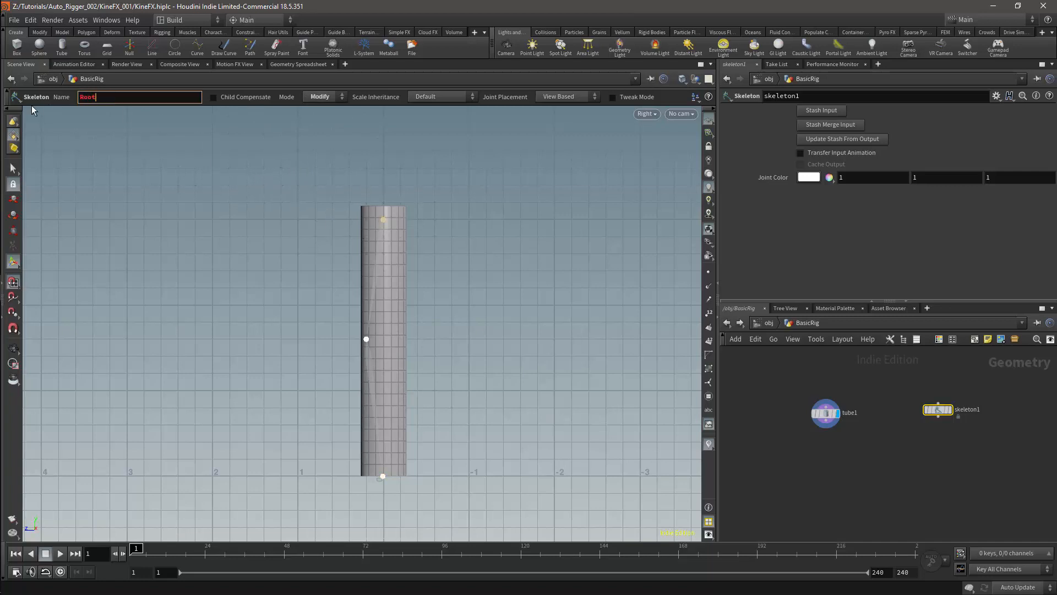
{"action": "left_click", "coordinate": [829, 177]}
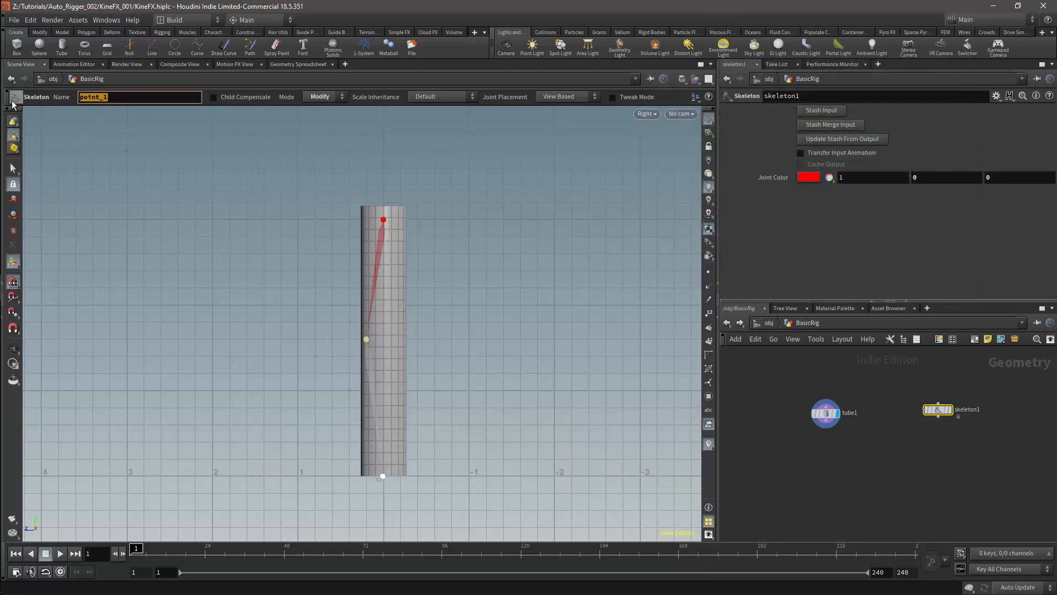
{"action": "type", "text": "Middle"}
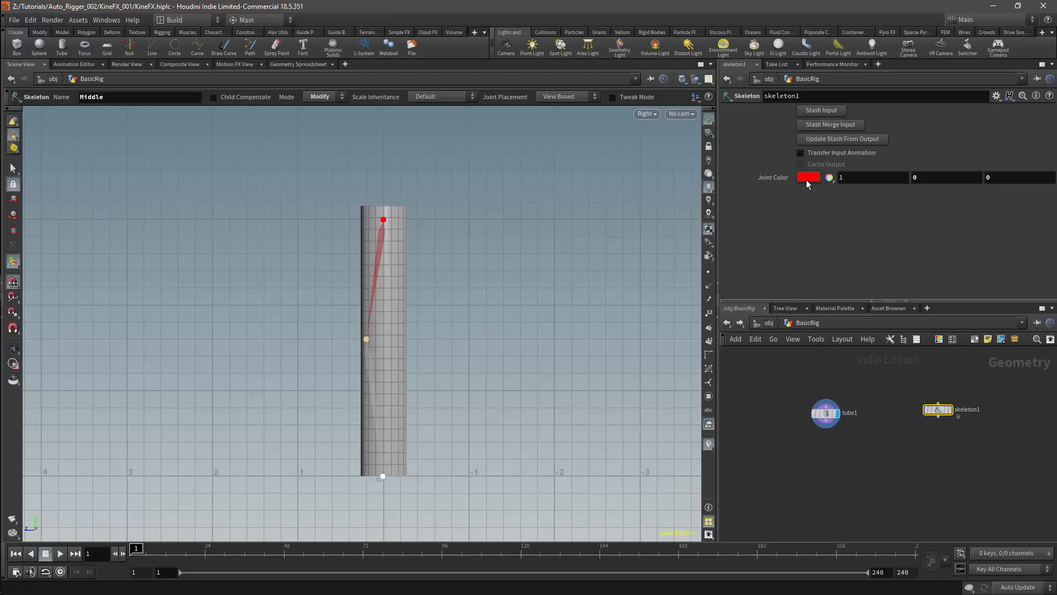
{"action": "left_click", "coordinate": [809, 177]}
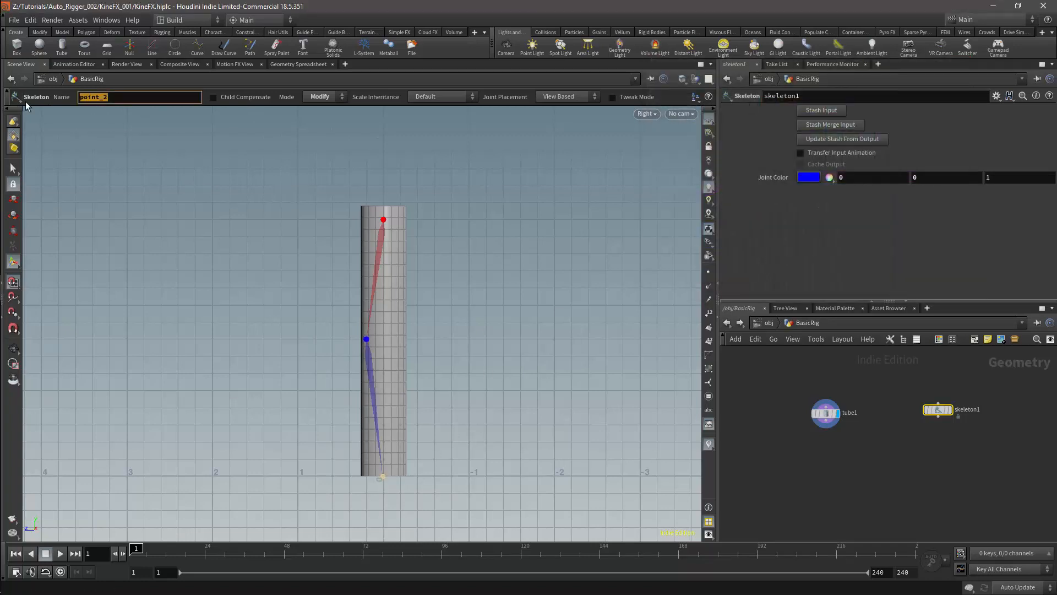
{"action": "type", "text": "Effector"}
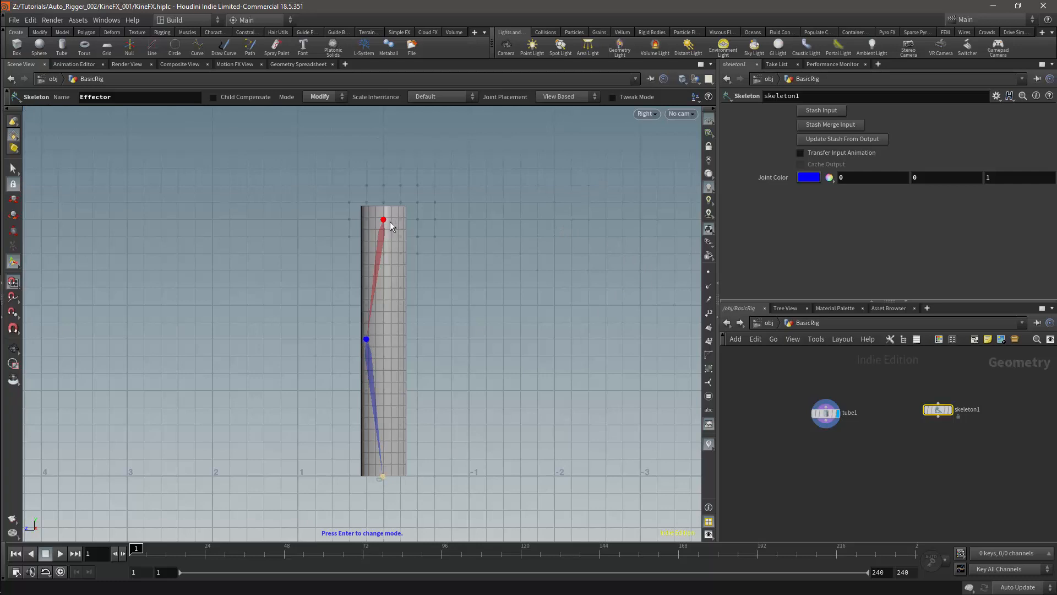
{"action": "mouse_move", "coordinate": [553, 296]}
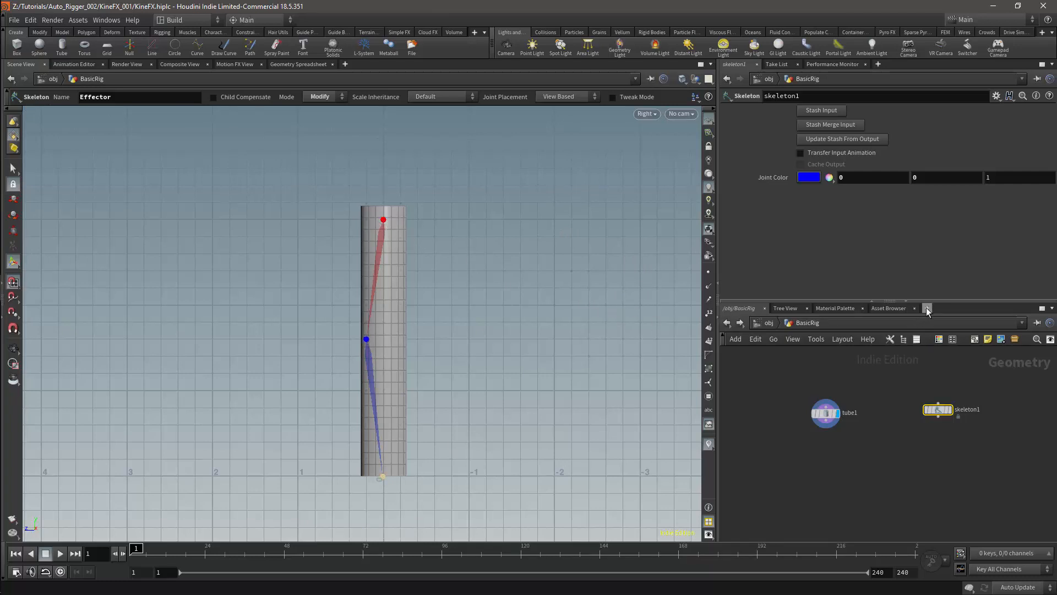
Add a Rig Tree pane tab beside the network view
{"action": "left_click", "coordinate": [927, 308]}
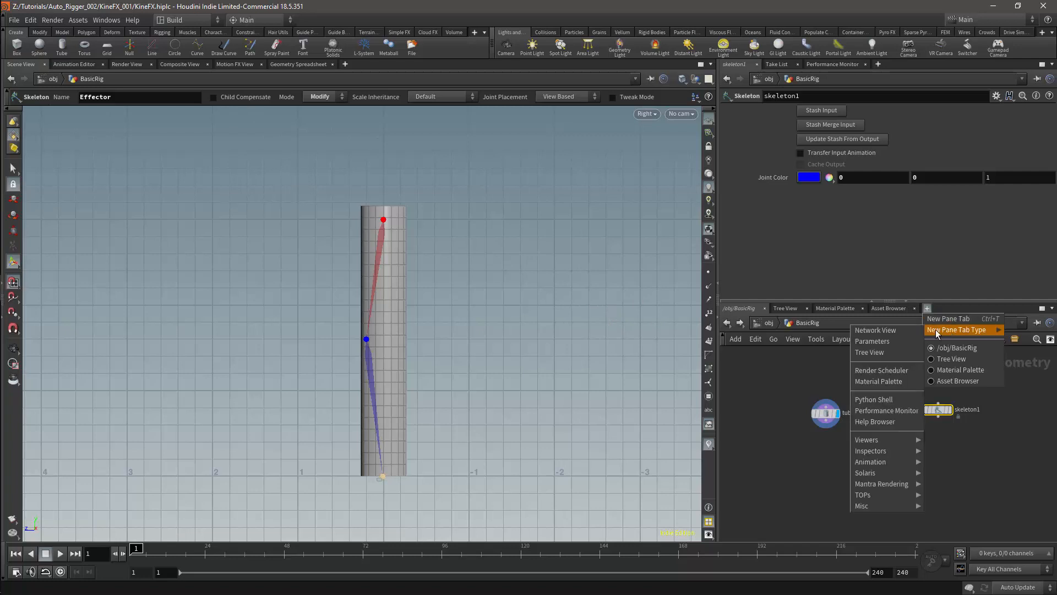
{"action": "mouse_move", "coordinate": [870, 461]}
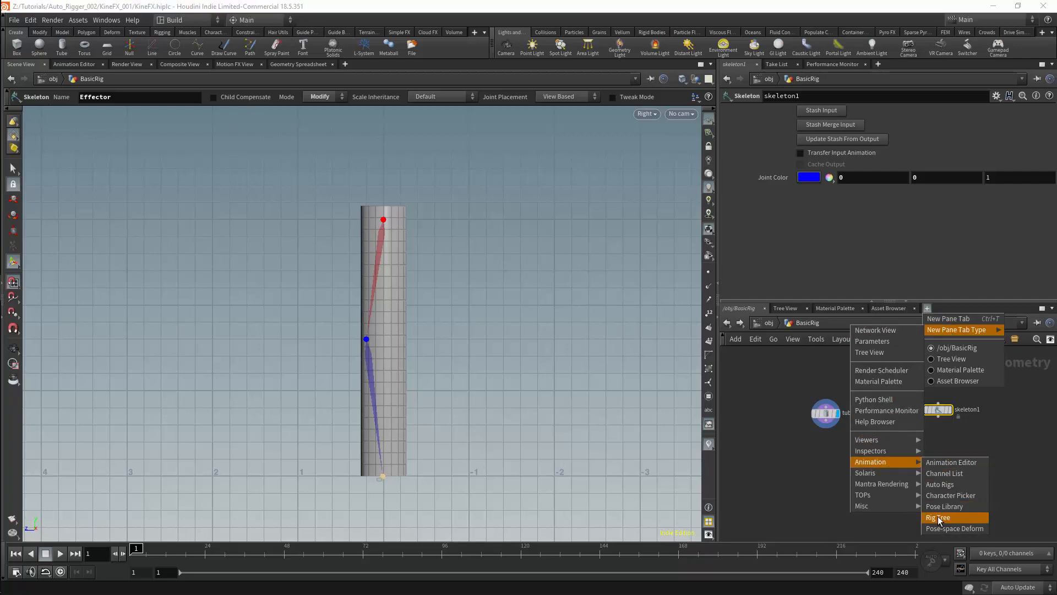
{"action": "left_click", "coordinate": [938, 517]}
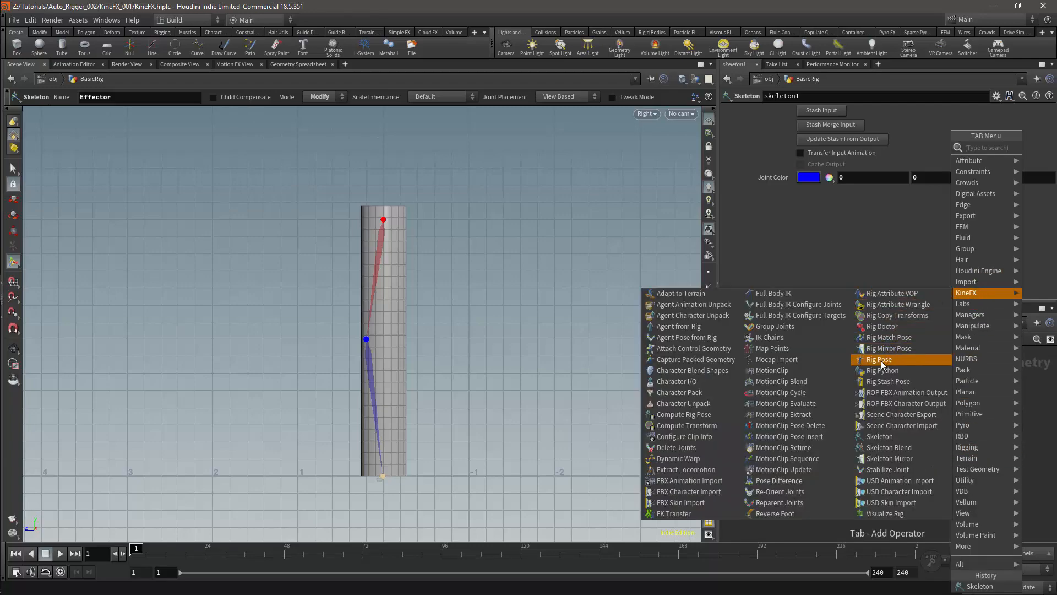
Attach a Rig Pose node below skeleton1
{"action": "left_click", "coordinate": [879, 359]}
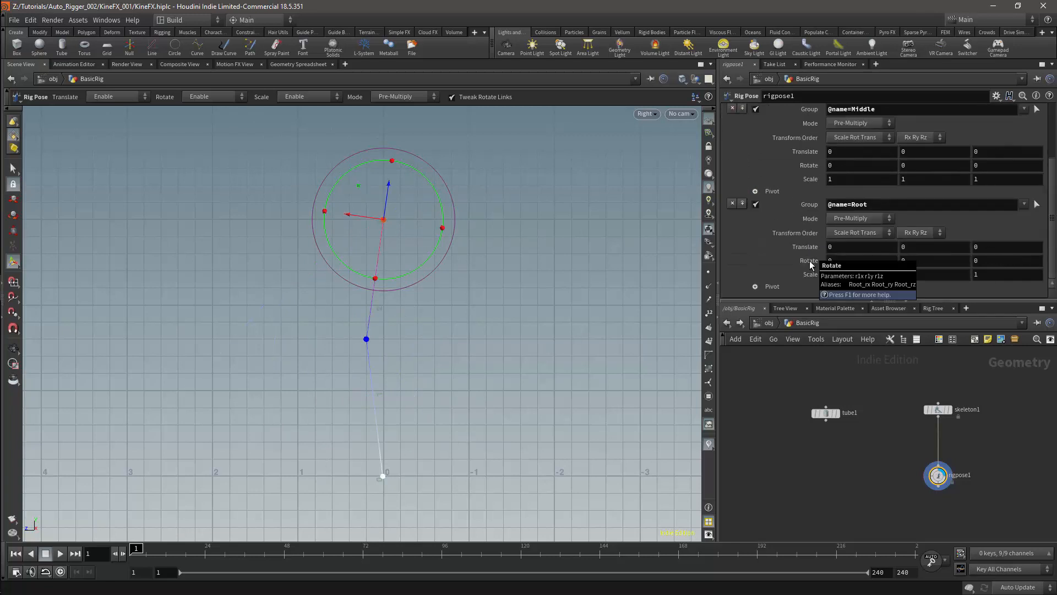
{"action": "key", "text": "Tab"}
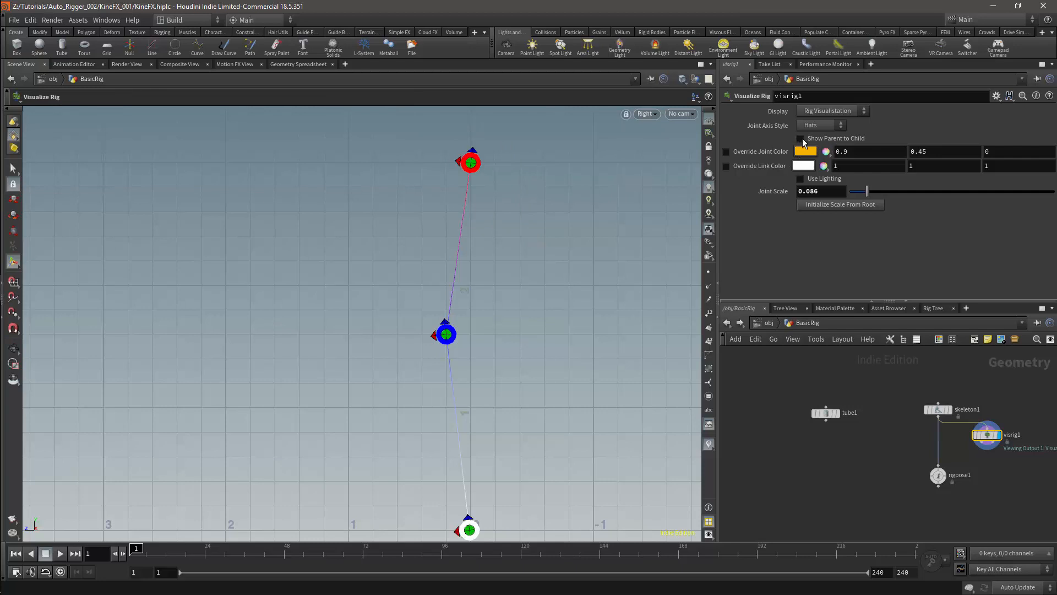
Enable Show Parent to Child arrows on Visualize Rig, then reselect skeleton1
{"action": "left_click", "coordinate": [801, 138]}
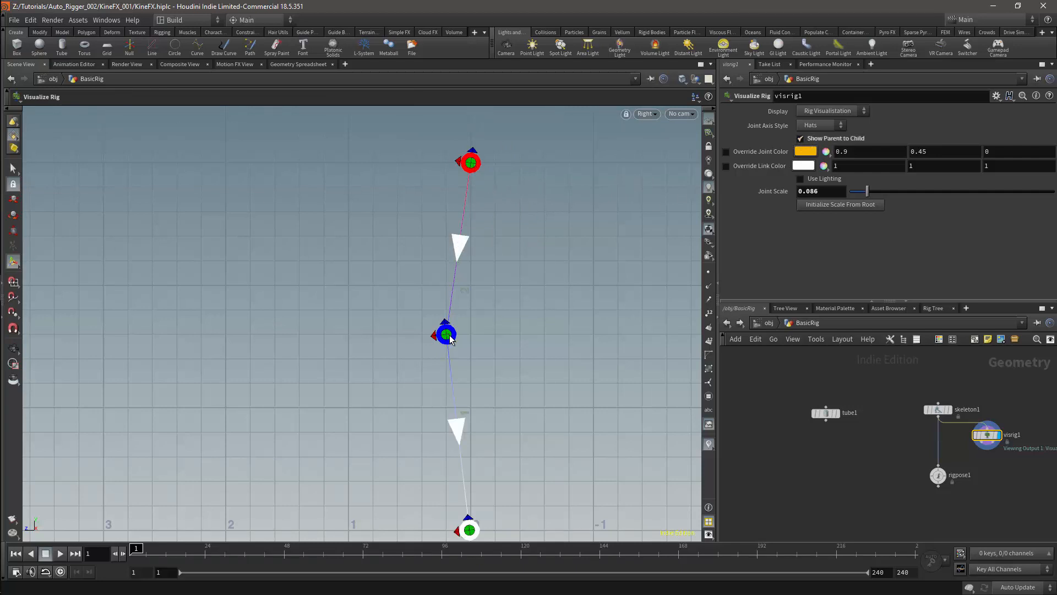
{"action": "mouse_move", "coordinate": [461, 382]}
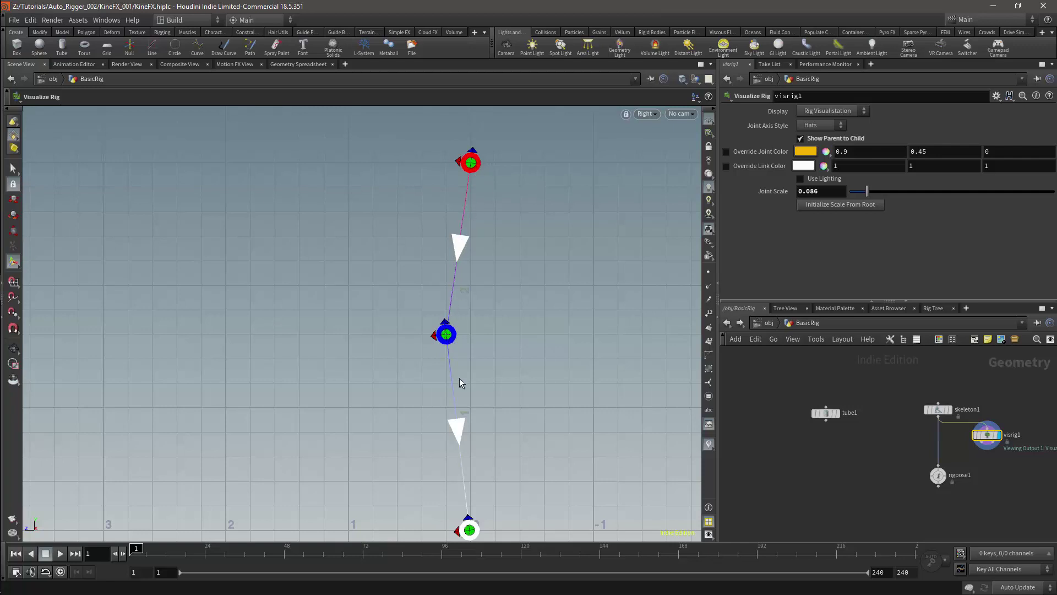
{"action": "mouse_move", "coordinate": [481, 503]}
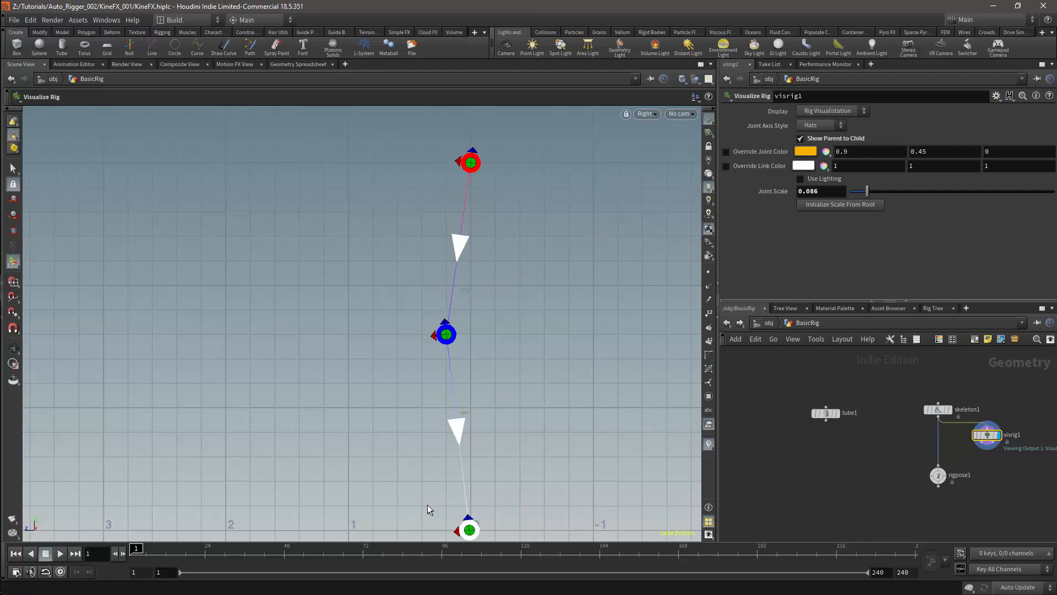
{"action": "left_click", "coordinate": [939, 409]}
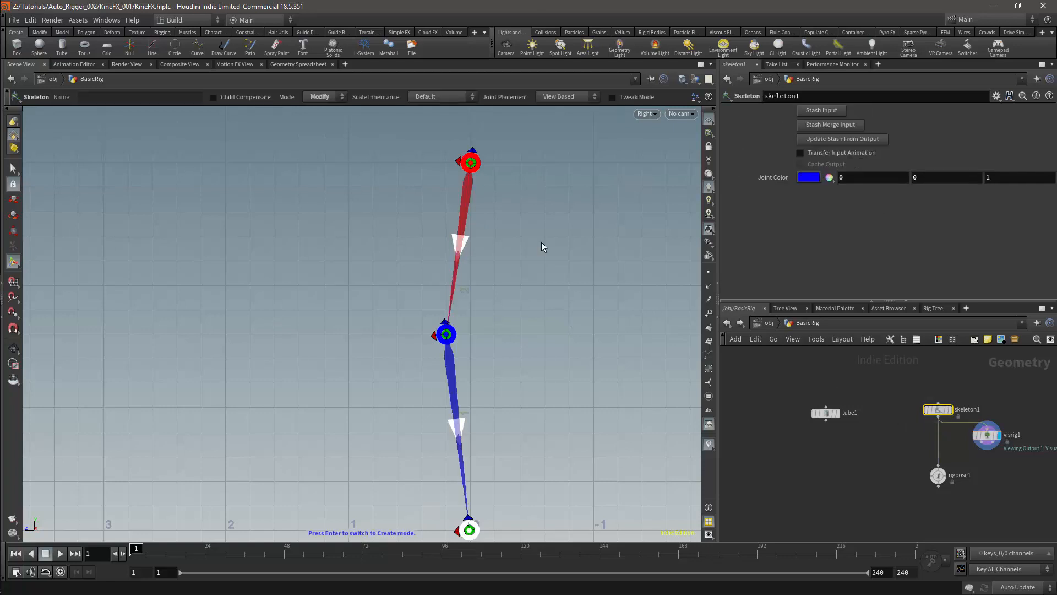
View skeleton1's points in the Geometry Spreadsheet, scrolled to the name and transform columns
{"action": "left_click", "coordinate": [298, 63]}
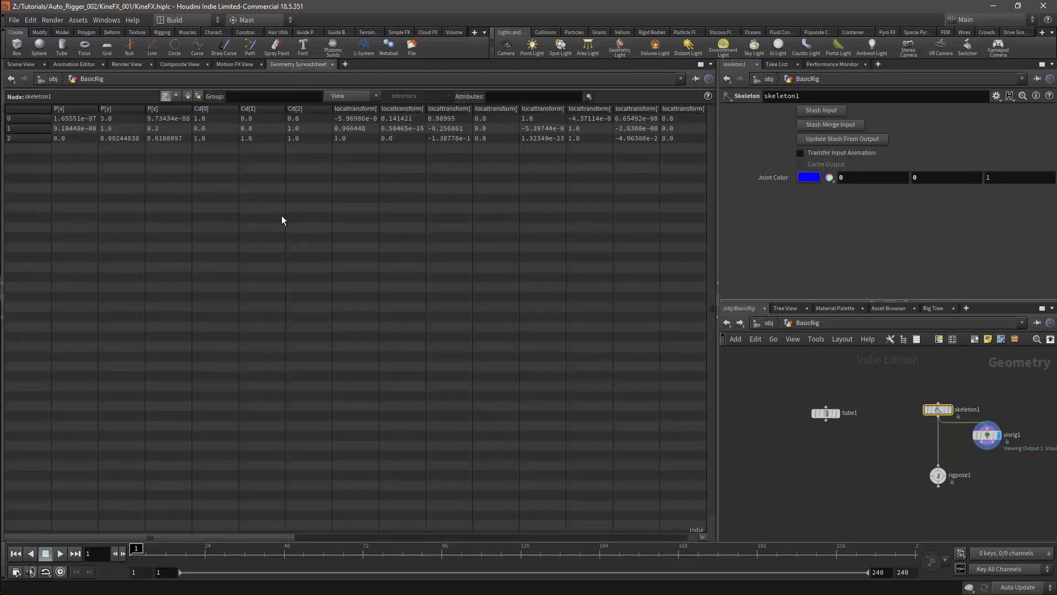
{"action": "mouse_move", "coordinate": [261, 231]}
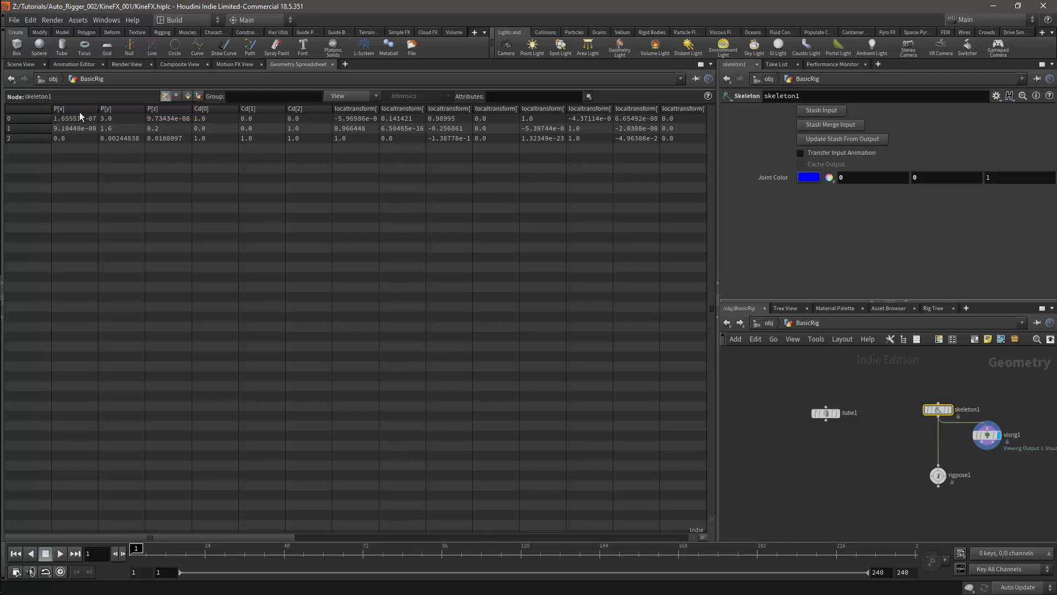
{"action": "mouse_move", "coordinate": [189, 114]}
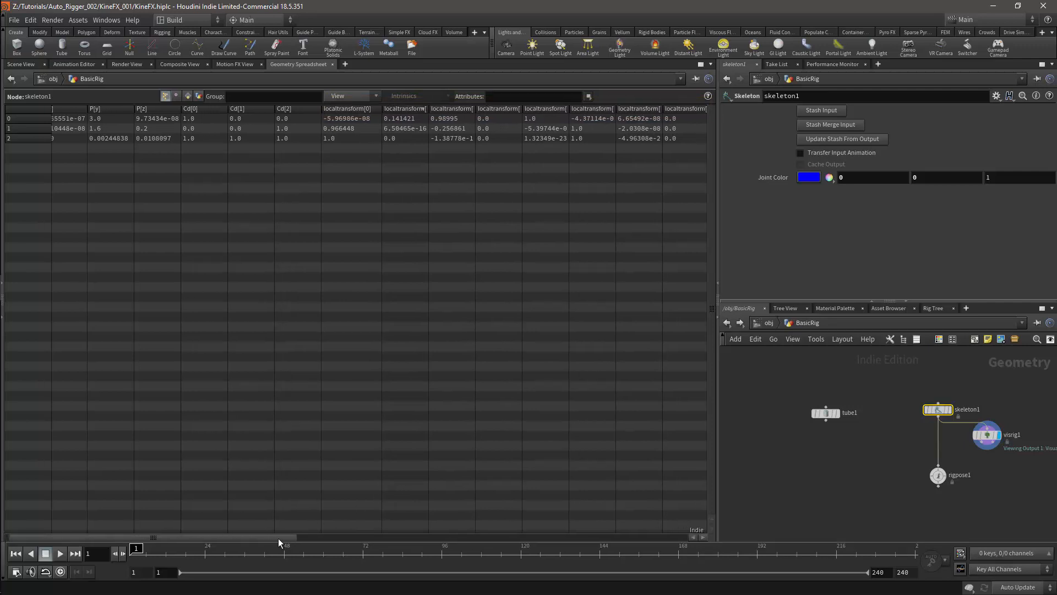
{"action": "scroll", "scroll_direction": "right", "scroll_amount": 3}
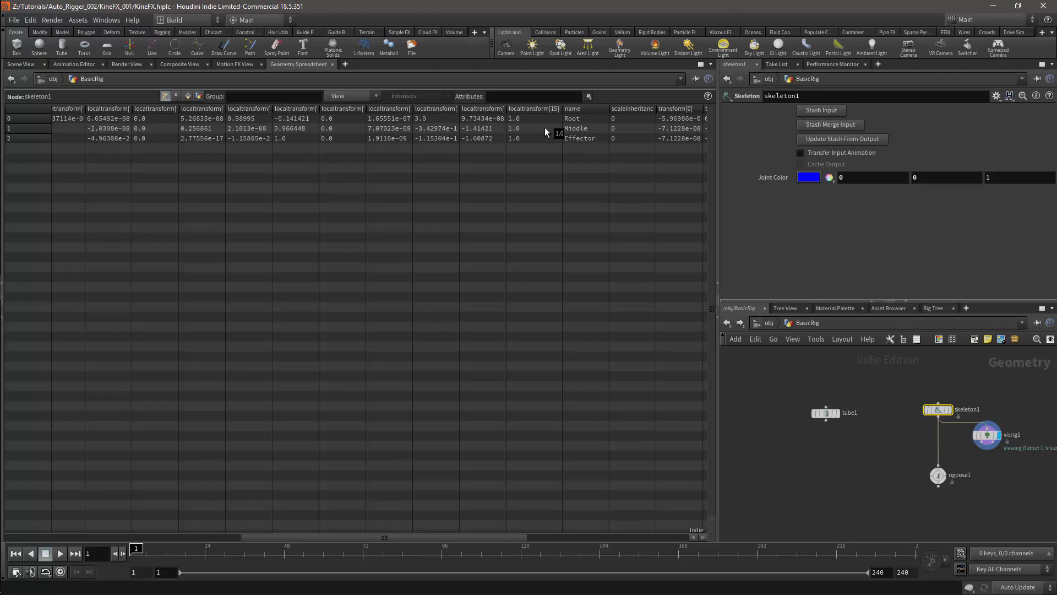
{"action": "left_click", "coordinate": [582, 108]}
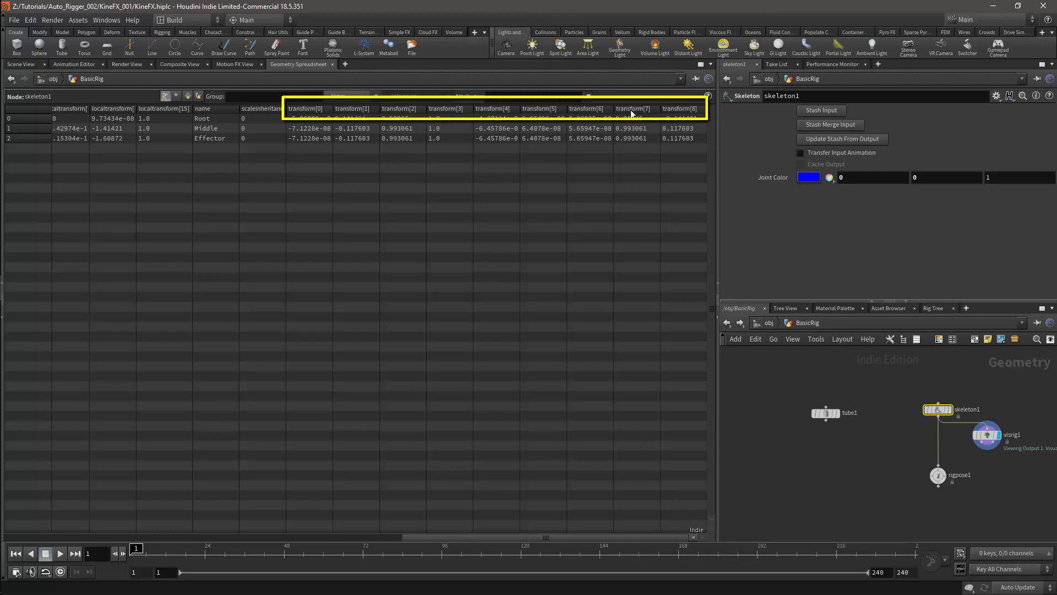
{"action": "mouse_move", "coordinate": [649, 115]}
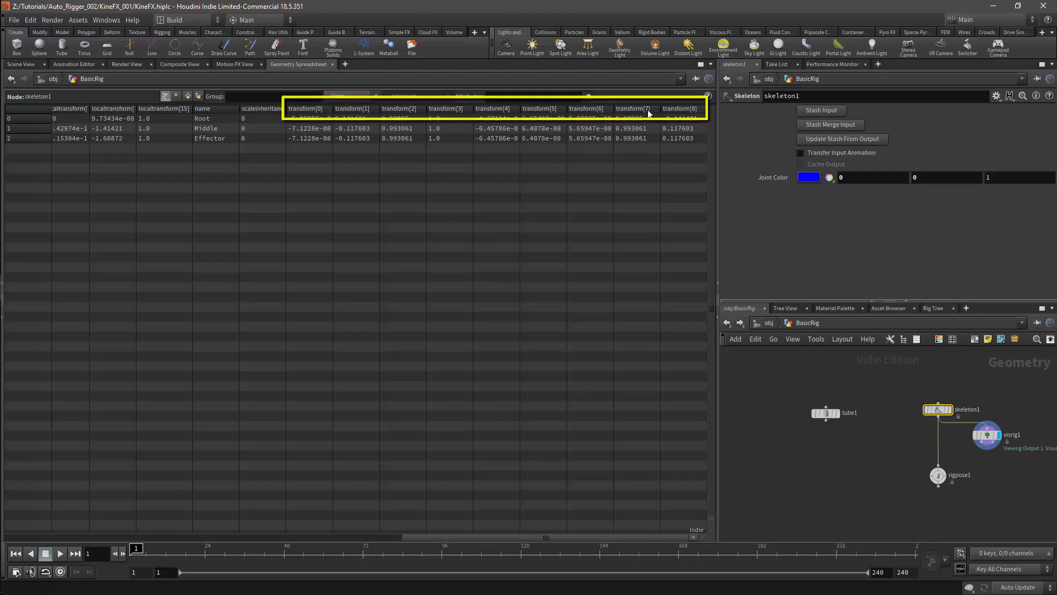
Return to Scene View and select and display the rigpose1 node
{"action": "left_click", "coordinate": [22, 64]}
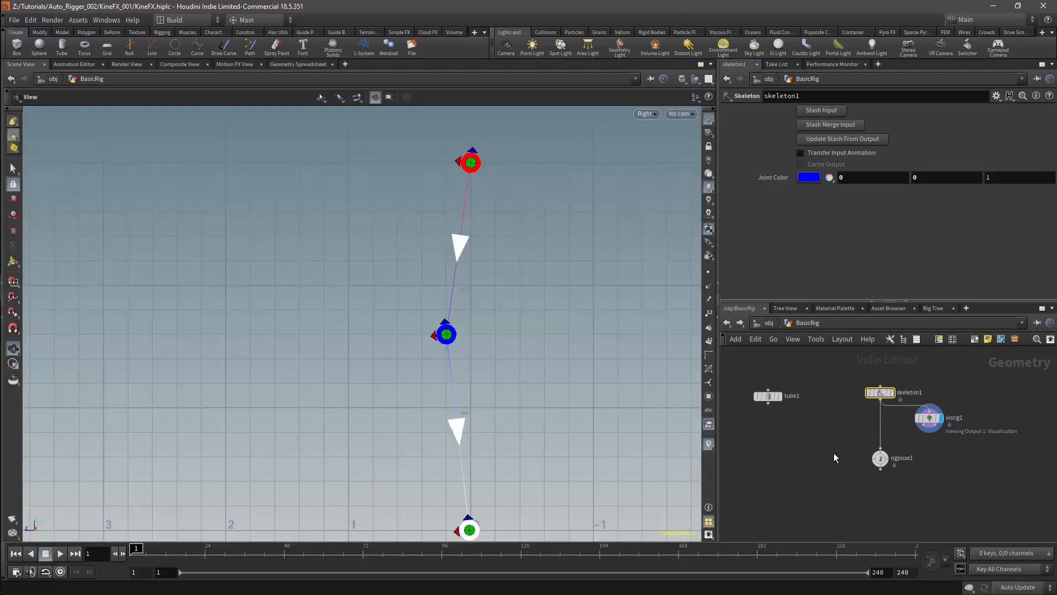
{"action": "mouse_move", "coordinate": [713, 587]}
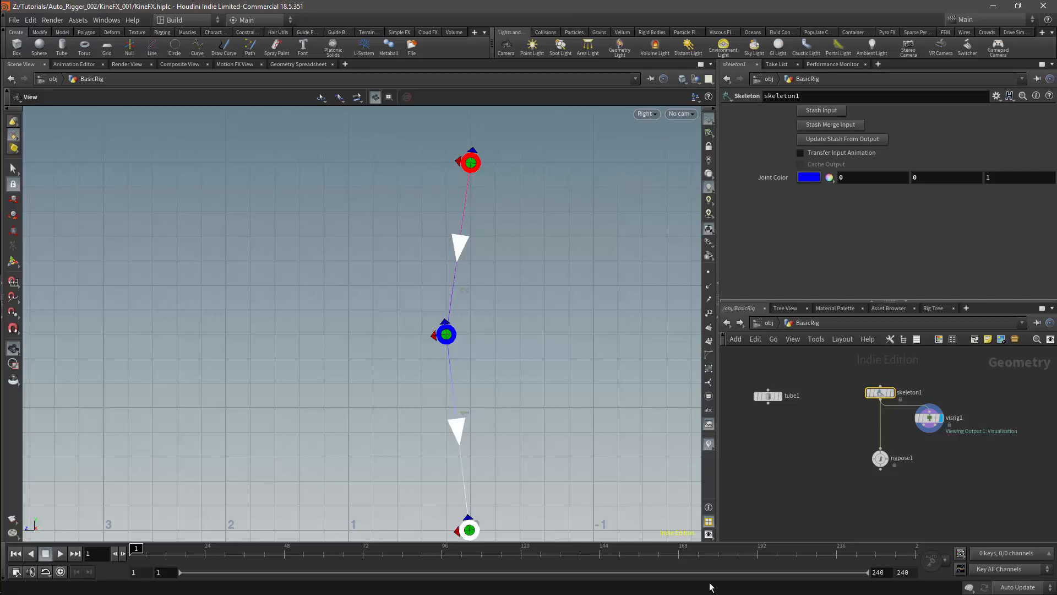
{"action": "left_click", "coordinate": [881, 459]}
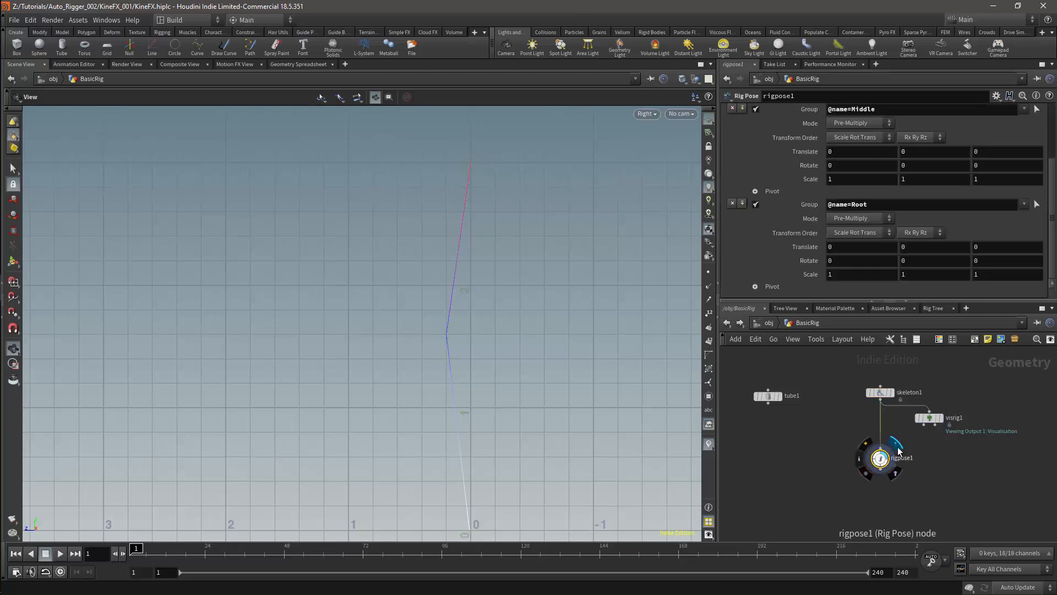
{"action": "left_click", "coordinate": [880, 458]}
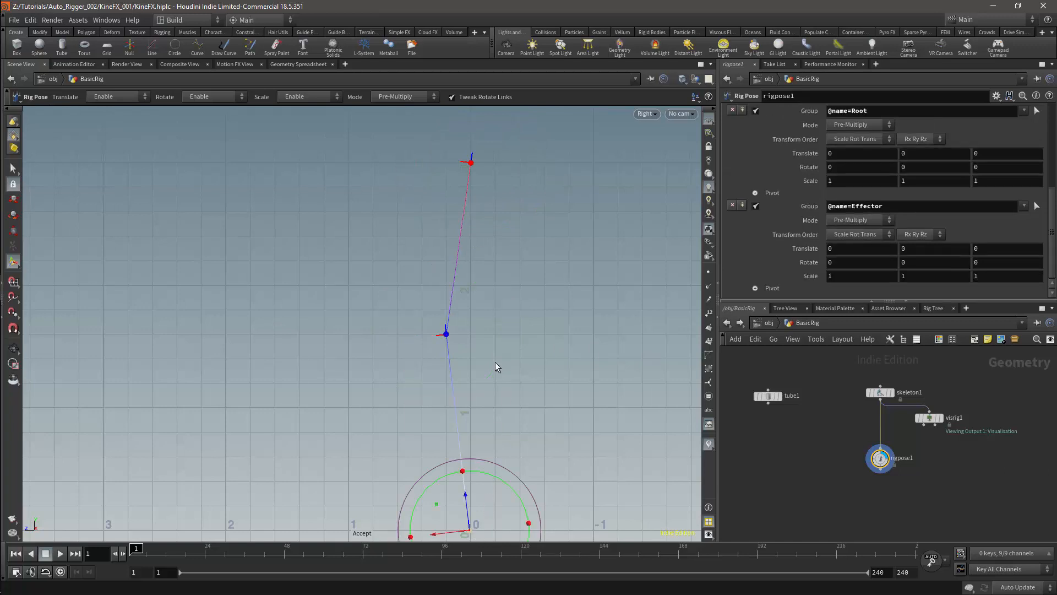
{"action": "mouse_move", "coordinate": [856, 417]}
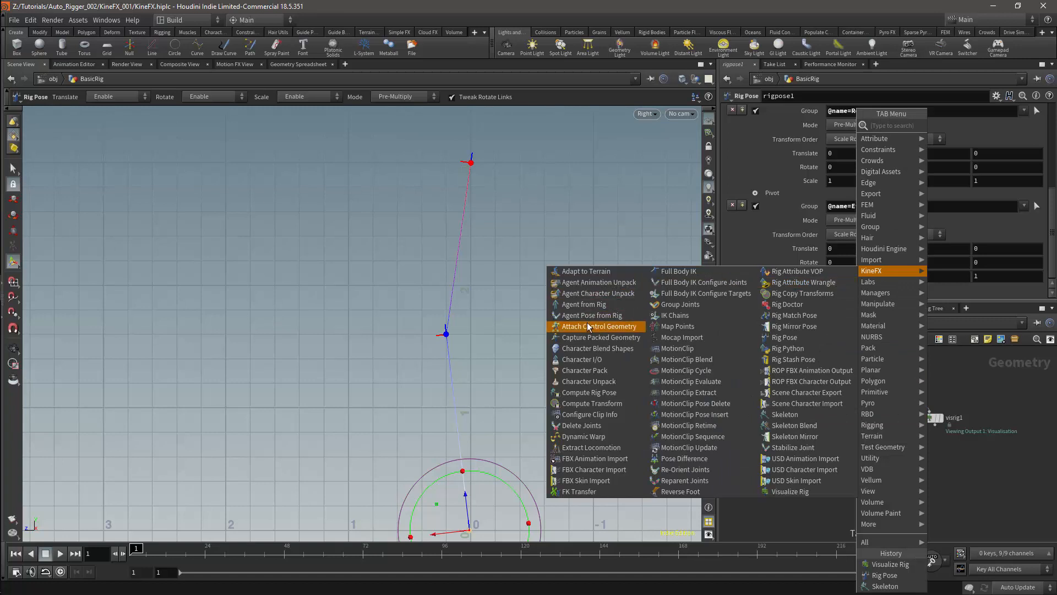
Add an Attach Control Geometry node and set the control's type to Circles
{"action": "left_click", "coordinate": [599, 326]}
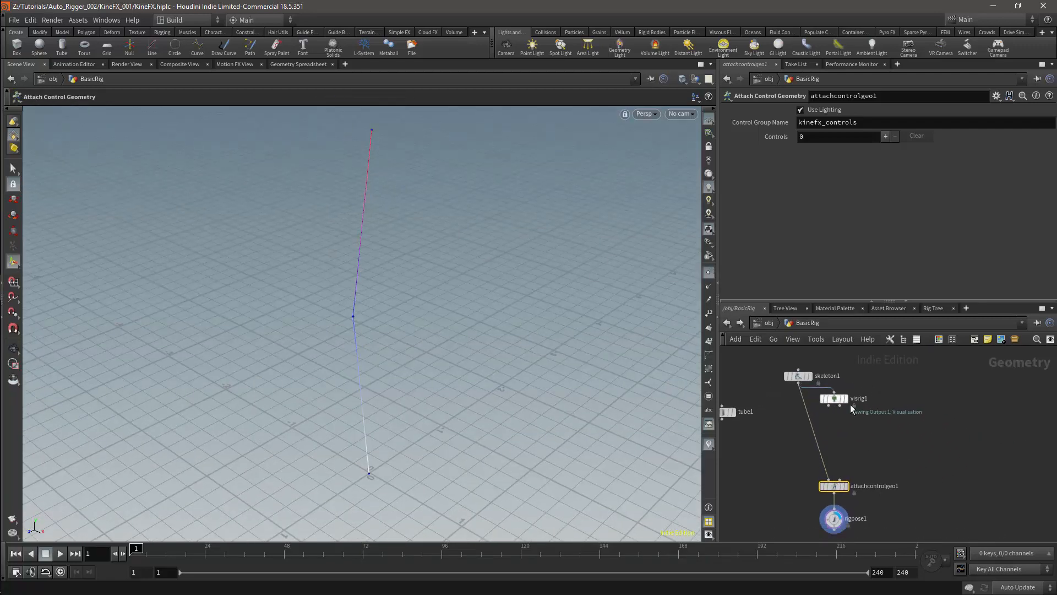
{"action": "key", "text": "Tab"}
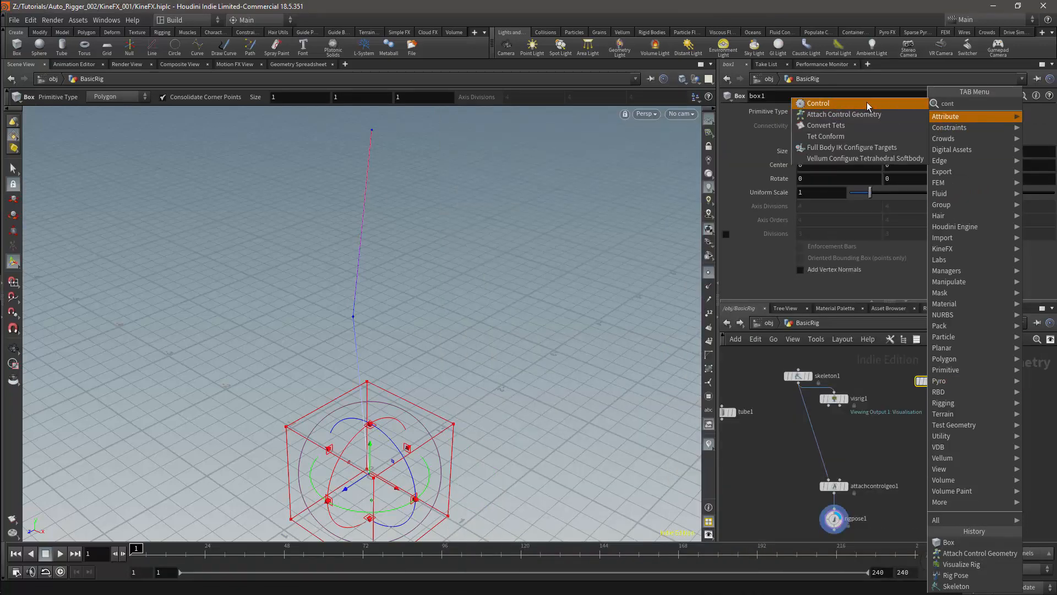
{"action": "left_click", "coordinate": [818, 103]}
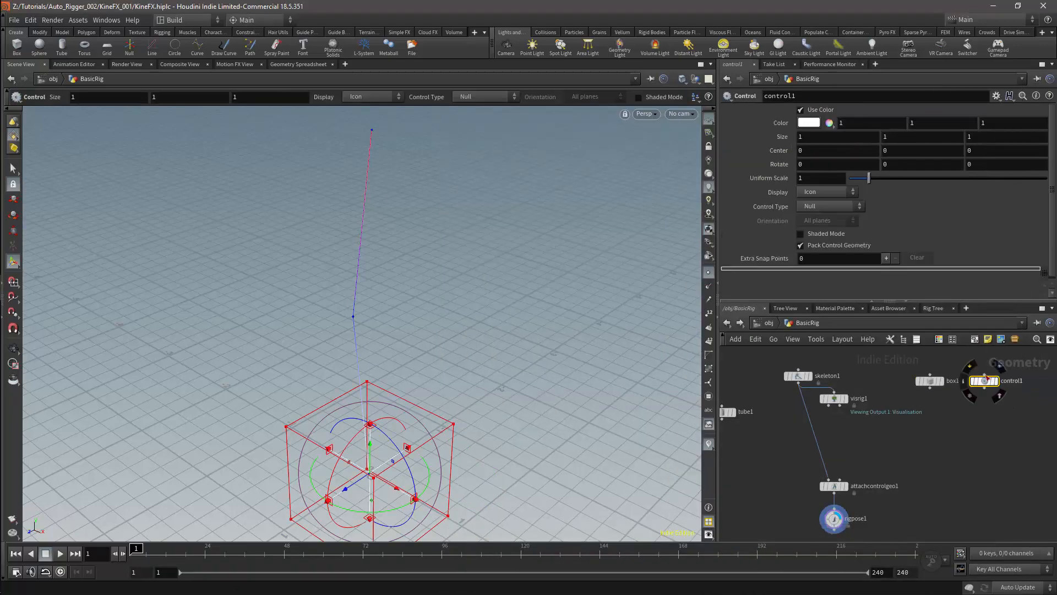
{"action": "left_click", "coordinate": [829, 206]}
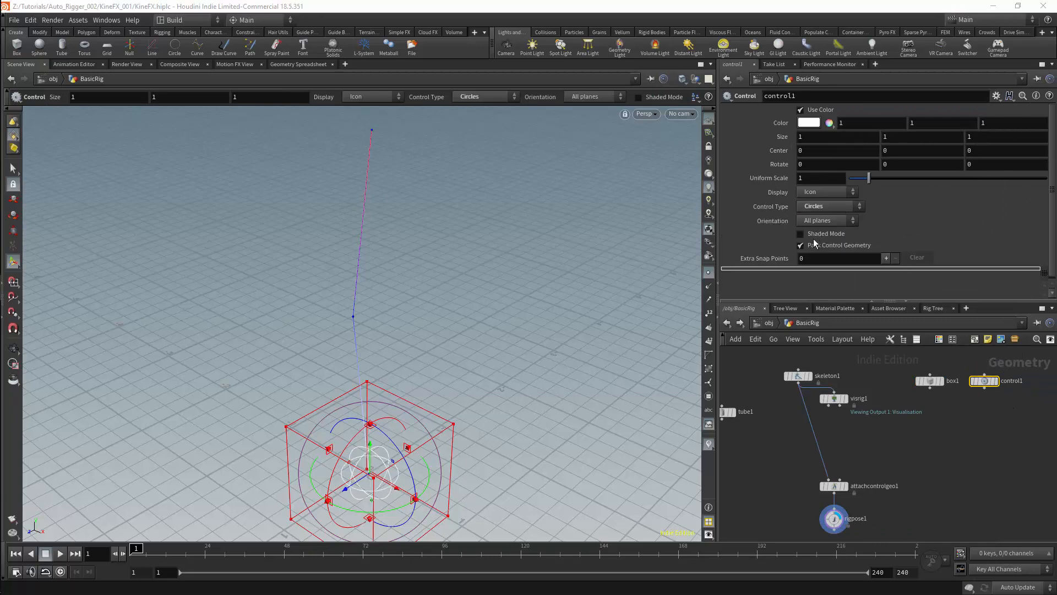
Add a Name node after box1 that names its geometry 'Box'
{"action": "key", "text": "Tab"}
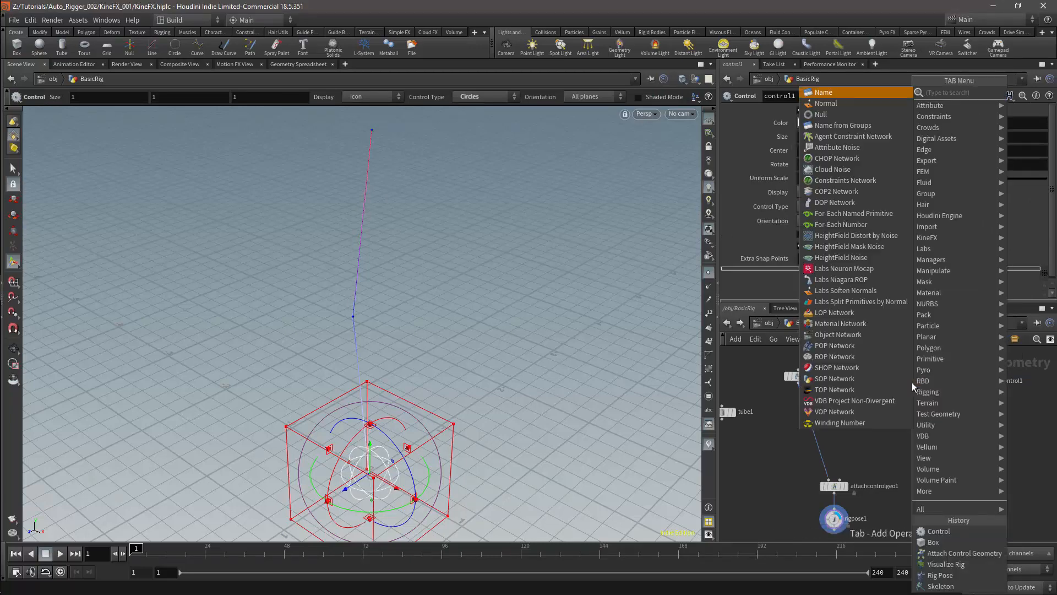
{"action": "left_click", "coordinate": [824, 92]}
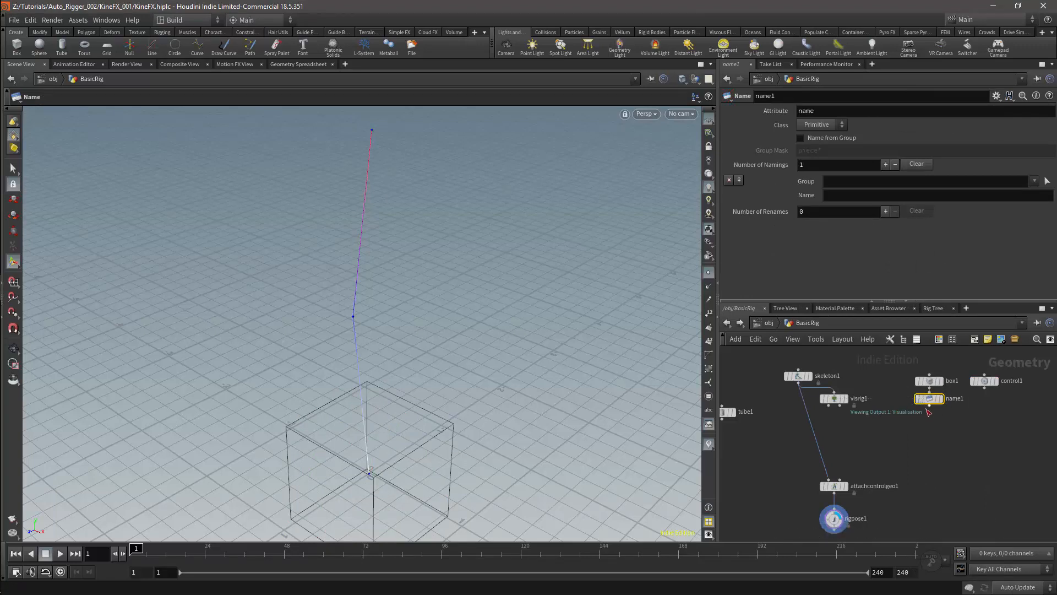
{"action": "type", "text": "Box"}
{"action": "type", "text": "Sphere"}
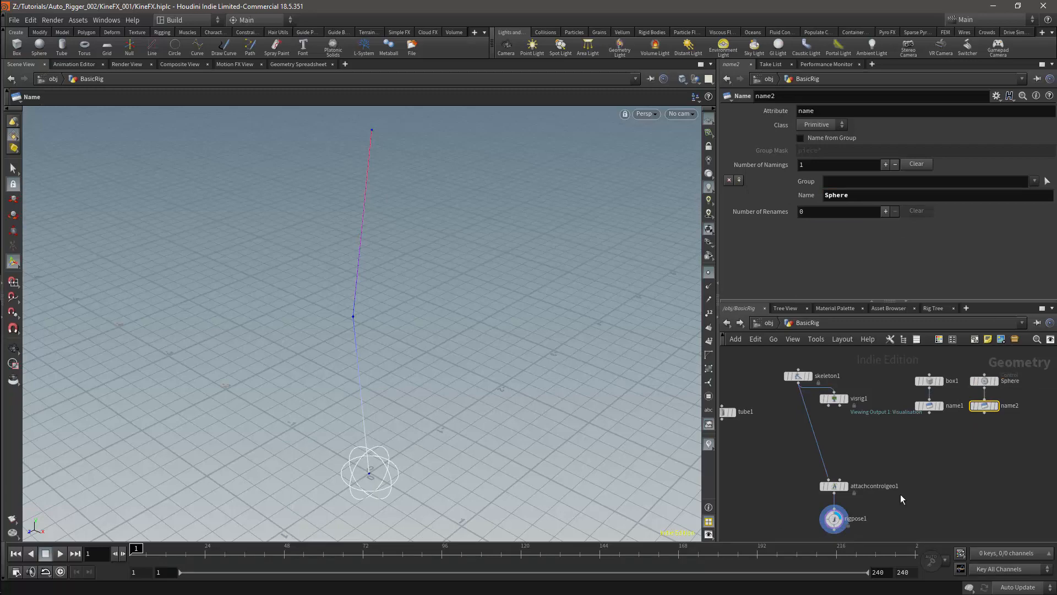
{"action": "key", "text": "Tab"}
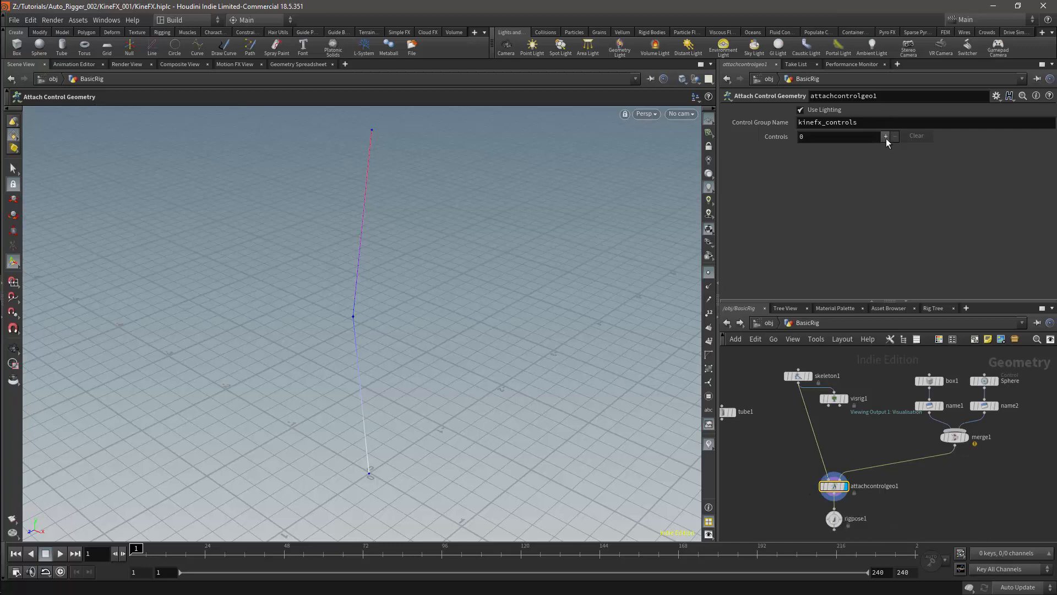
{"action": "left_click", "coordinate": [886, 136]}
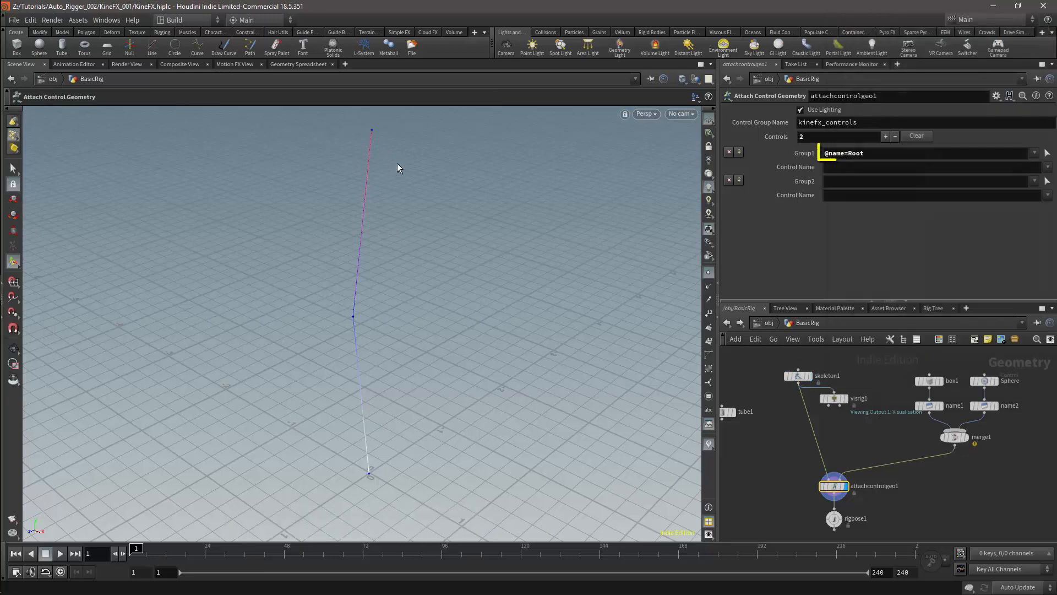
{"action": "left_click", "coordinate": [865, 152]}
{"action": "type", "text": "Box"}
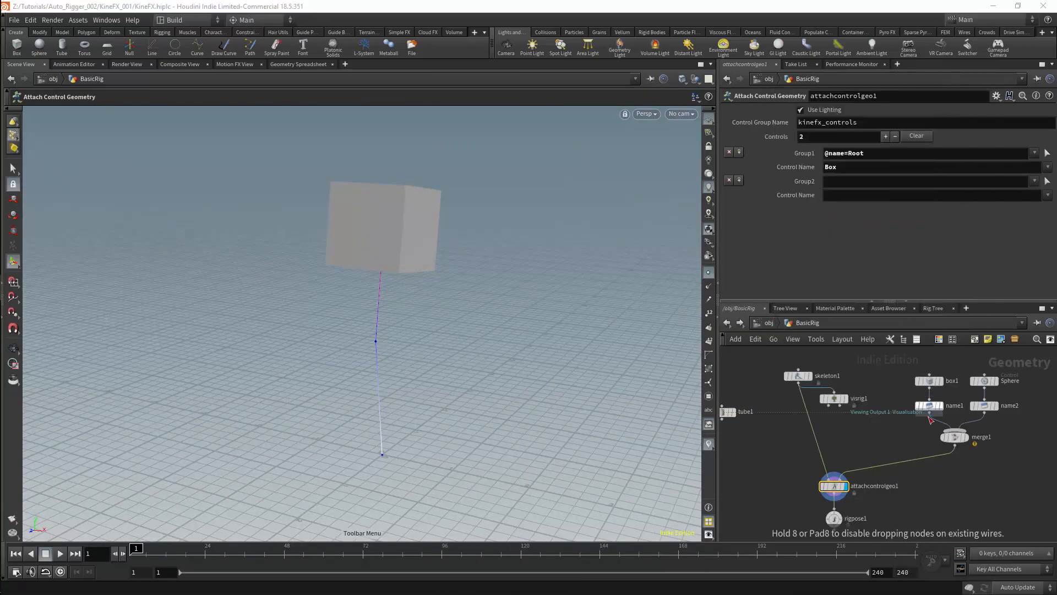
Scale the Box control to 0.34, raise it, and target Group2 at Middle and Effector
{"action": "left_click", "coordinate": [930, 420]}
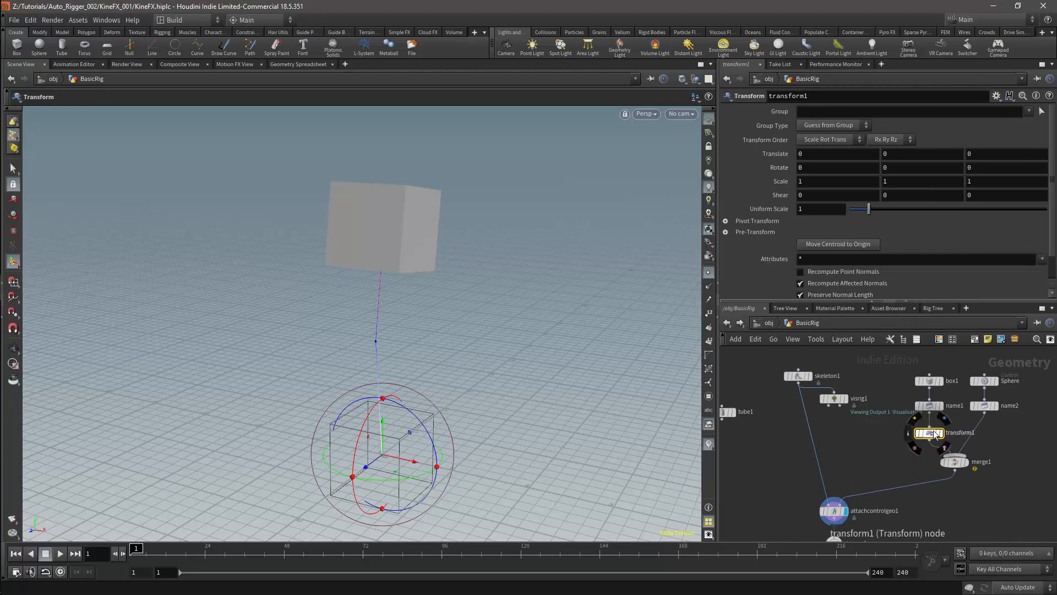
{"action": "mouse_move", "coordinate": [932, 437]}
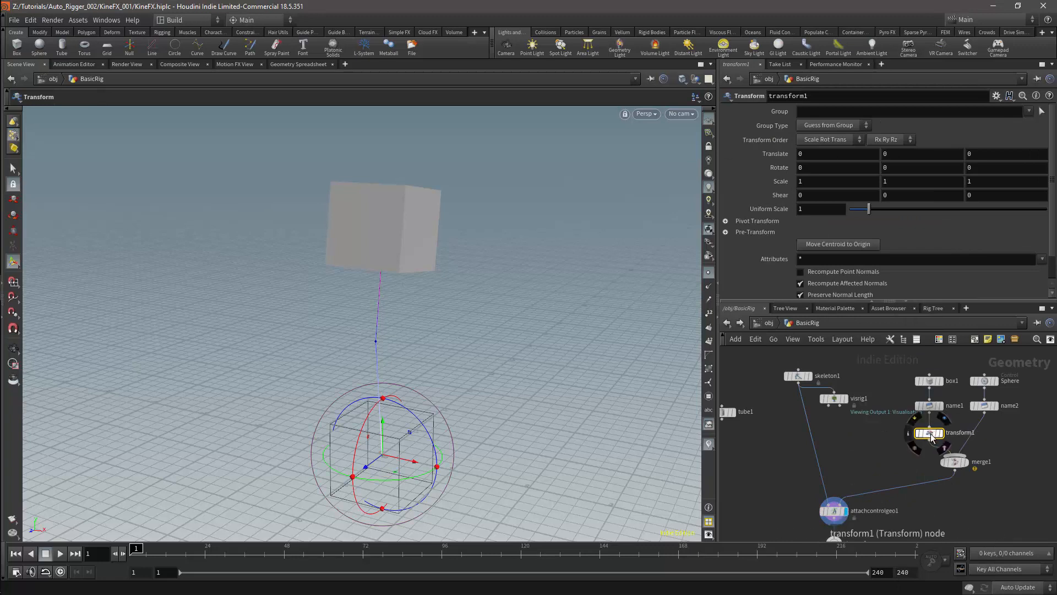
{"action": "left_click", "coordinate": [834, 398]}
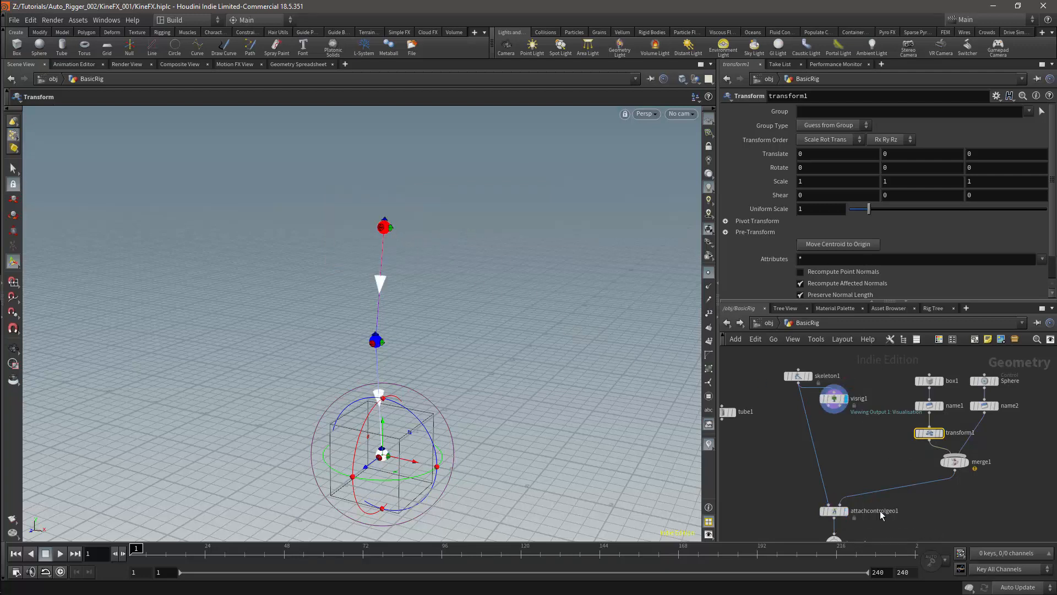
{"action": "left_click_drag", "start_coordinate": [860, 209], "coordinate": [855, 210]}
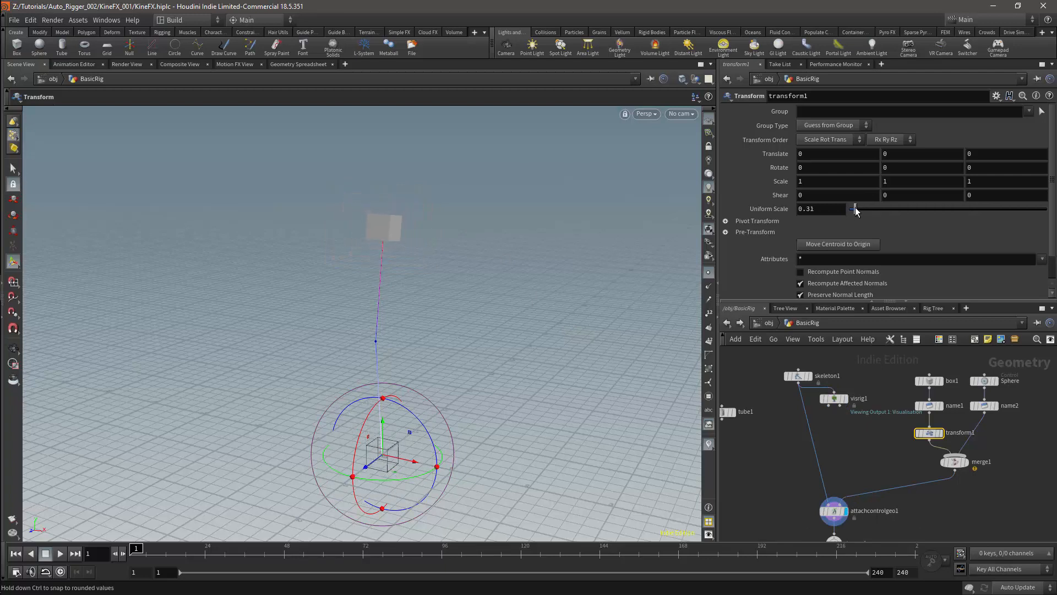
{"action": "left_click_drag", "start_coordinate": [855, 209], "coordinate": [858, 208]}
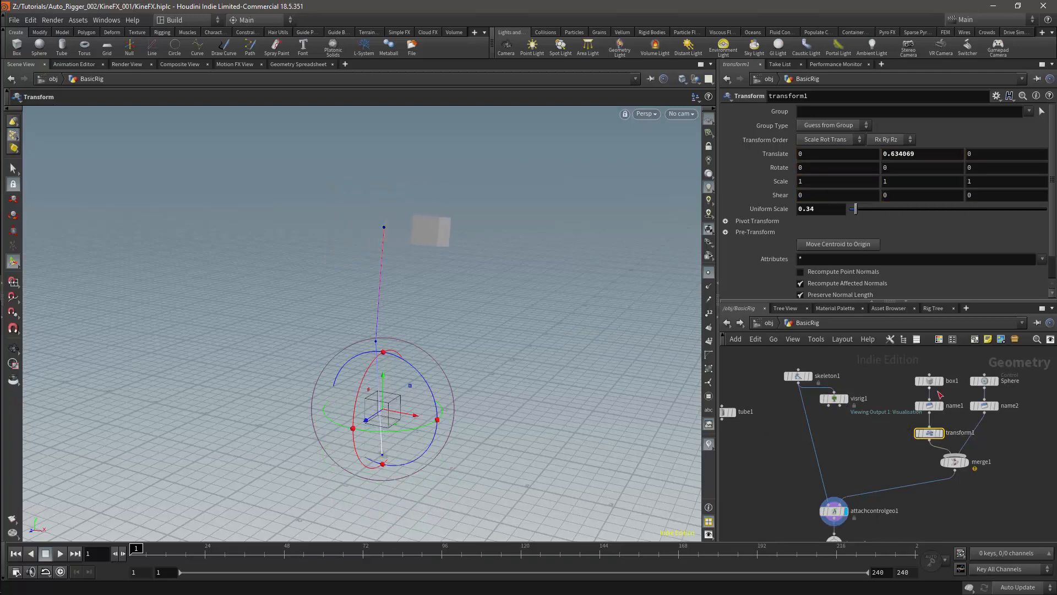
{"action": "left_click", "coordinate": [834, 510]}
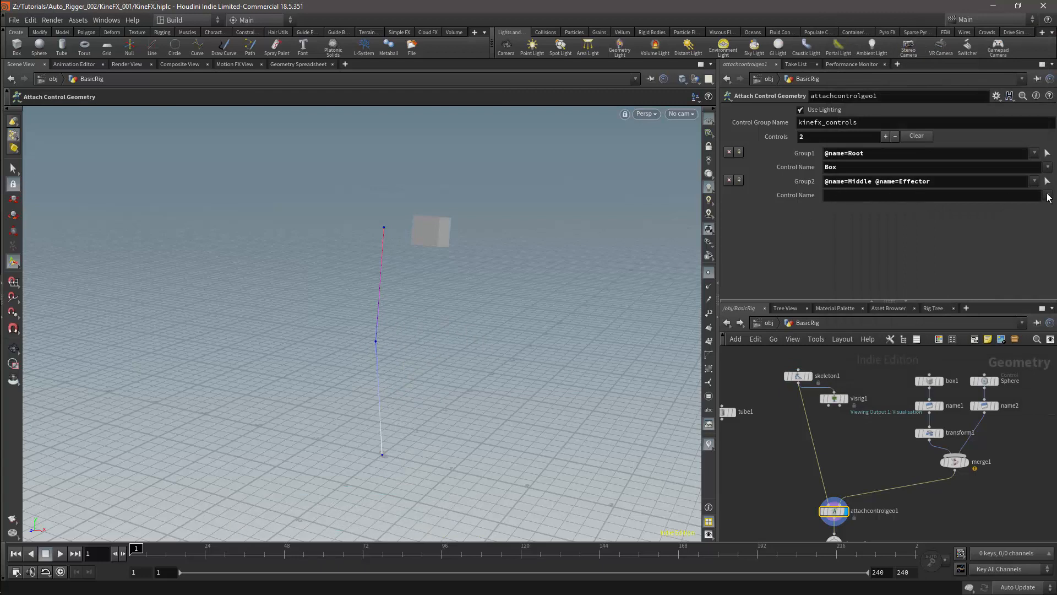
{"action": "type", "text": "Sphere"}
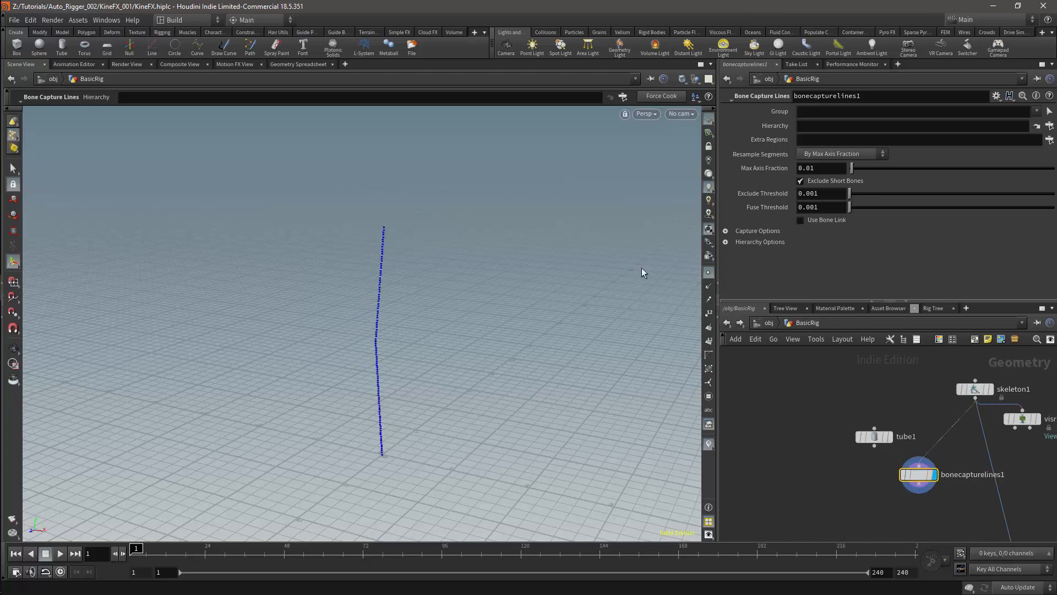
{"action": "mouse_move", "coordinate": [379, 363]}
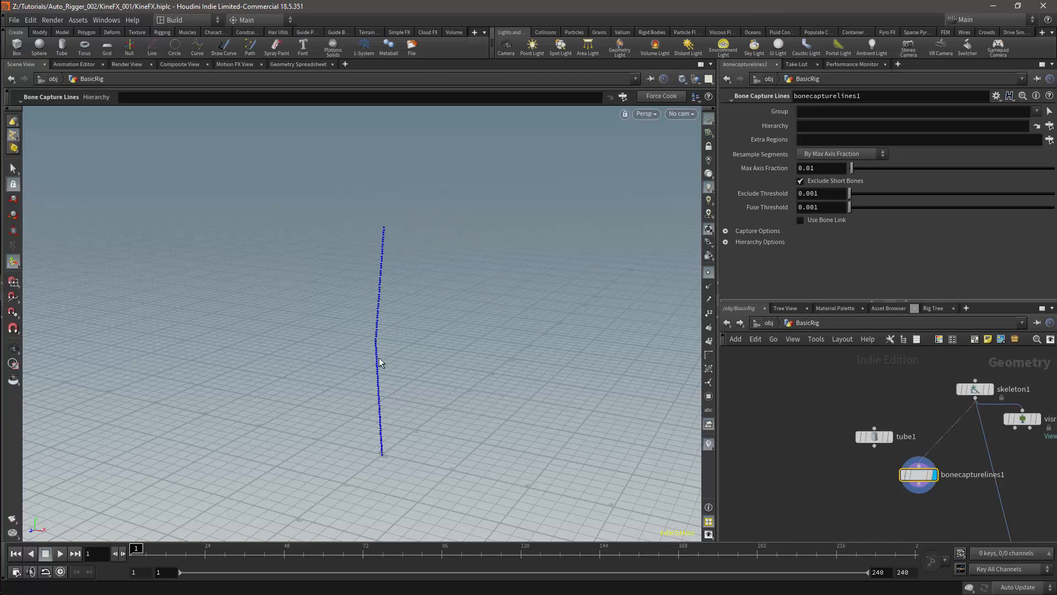
{"action": "mouse_move", "coordinate": [388, 321]}
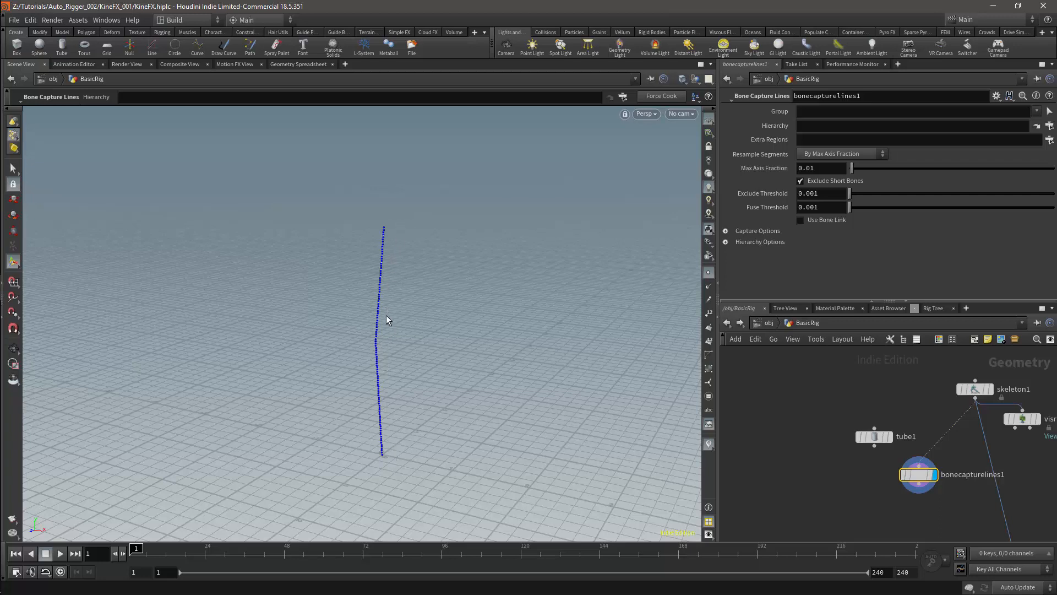
Try Max Segment Length resampling, revert to By Max Axis Fraction, and inspect Capture Options
{"action": "left_click", "coordinate": [841, 154]}
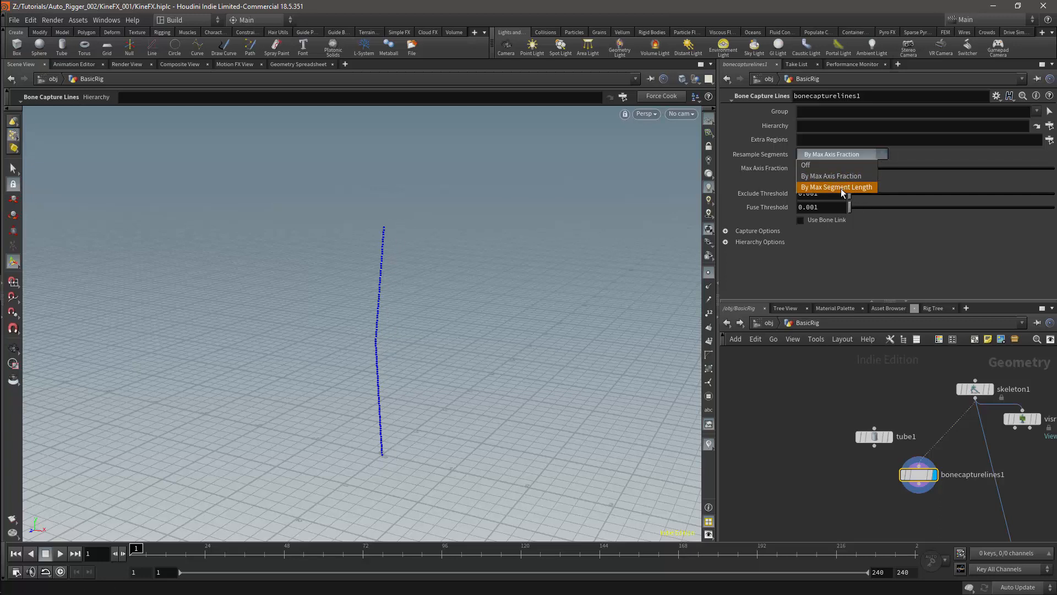
{"action": "left_click", "coordinate": [837, 186]}
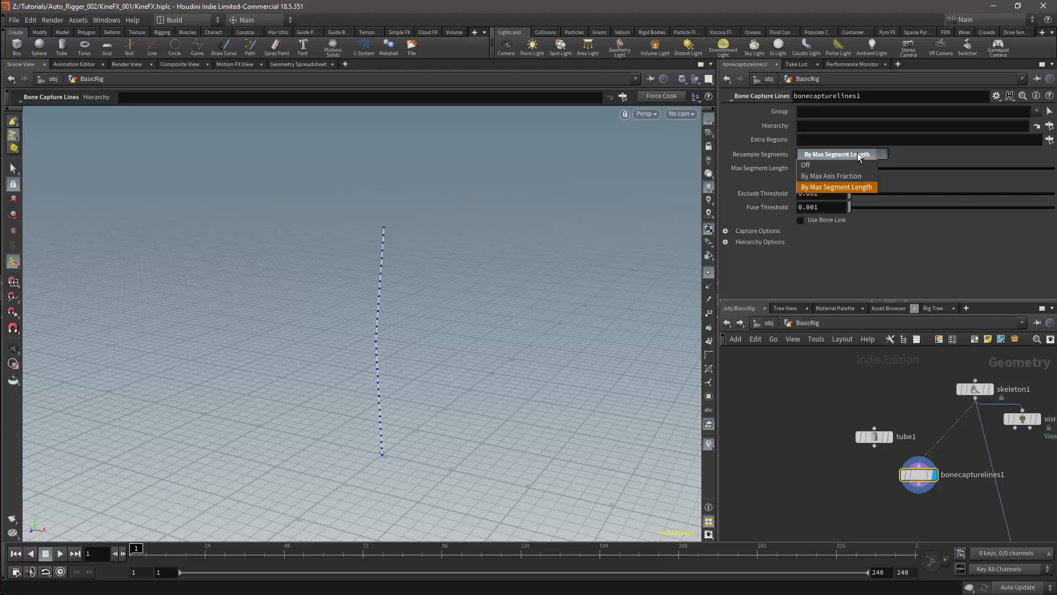
{"action": "left_click", "coordinate": [831, 176]}
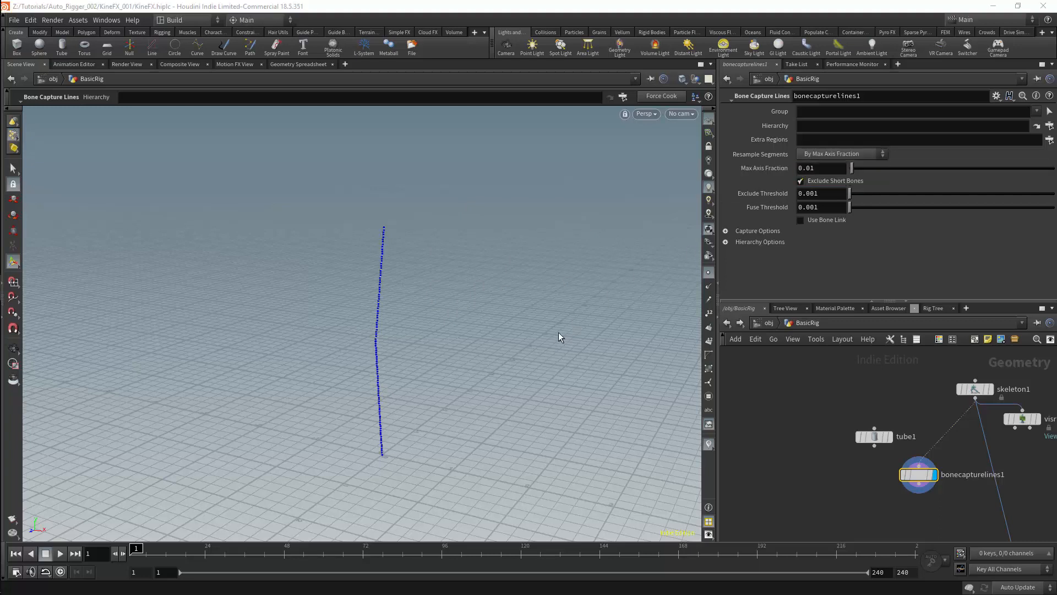
{"action": "mouse_move", "coordinate": [567, 333]}
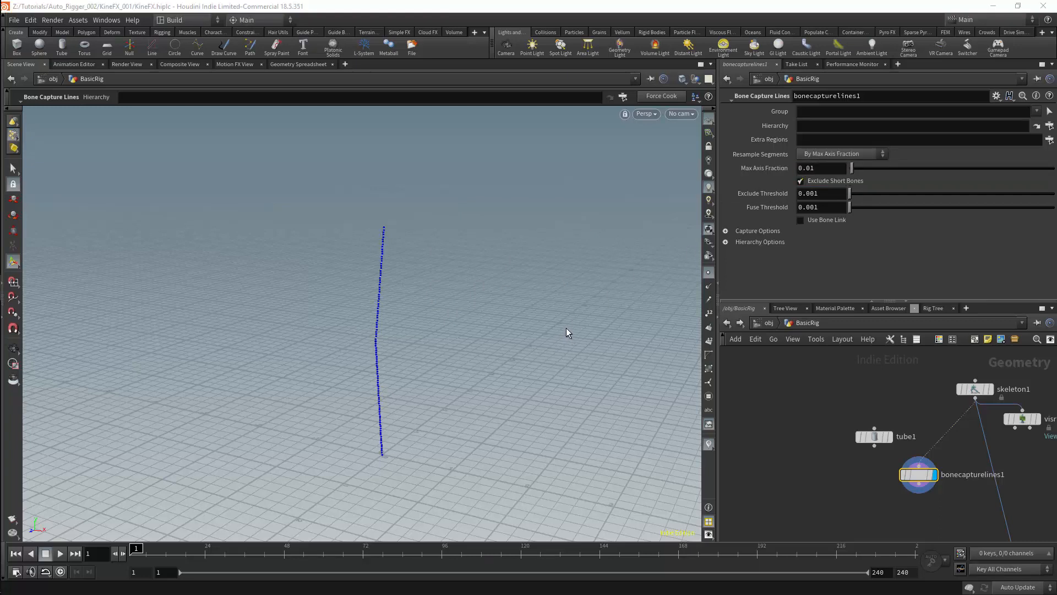
{"action": "left_click", "coordinate": [725, 230]}
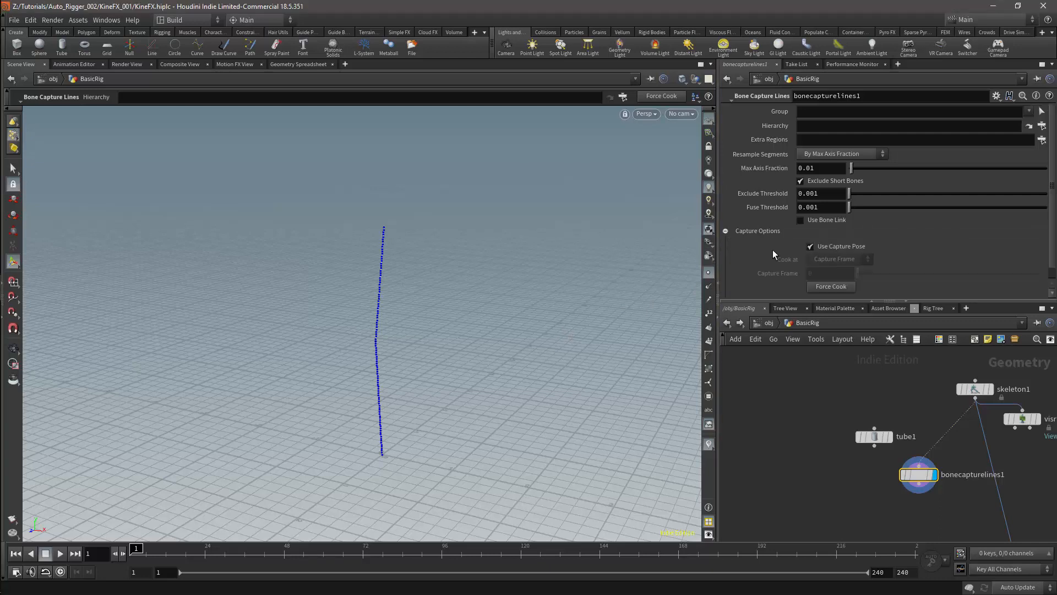
{"action": "left_click", "coordinate": [811, 246]}
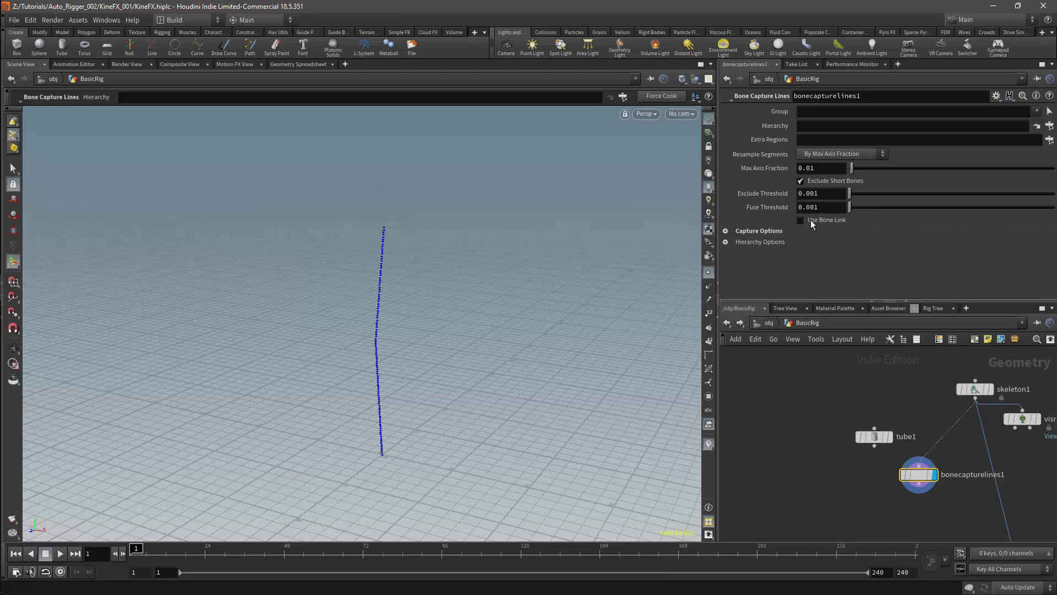
{"action": "mouse_move", "coordinate": [812, 236]}
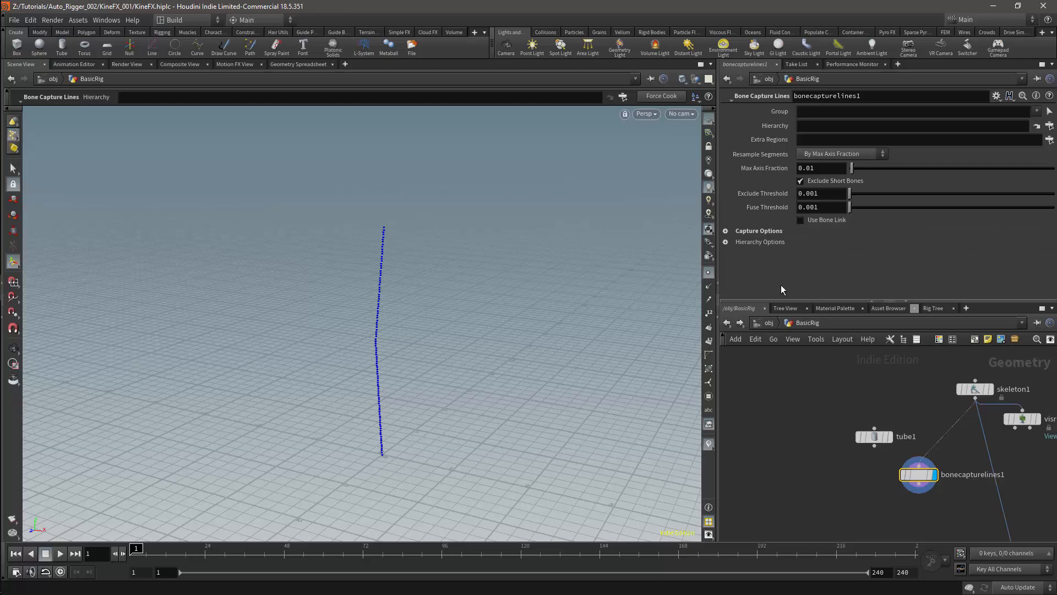
Add a Tet Embed node fed by tube1 and bonecapturelines1
{"action": "key", "text": "Tab"}
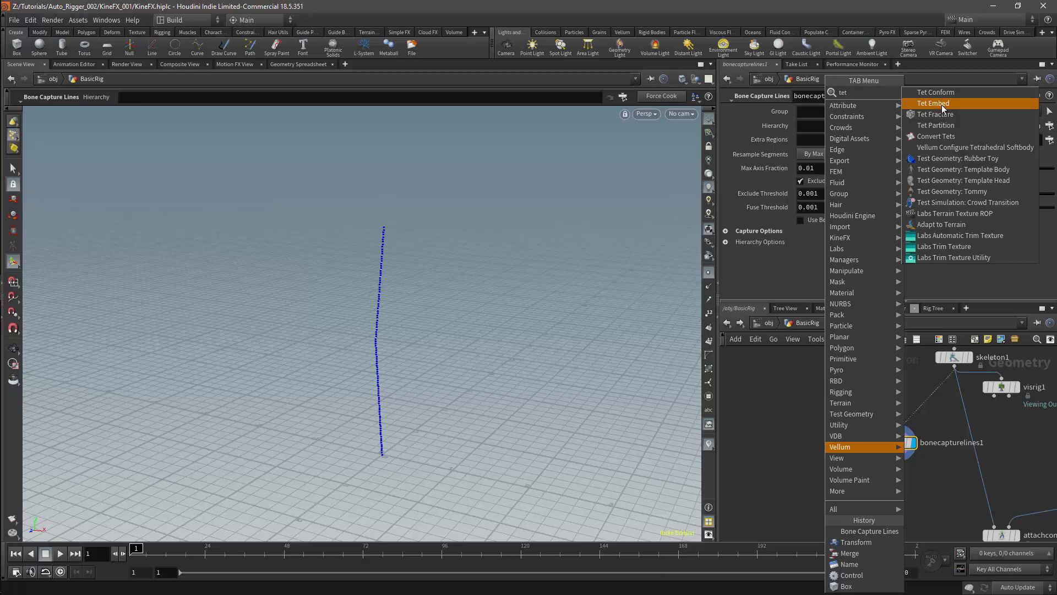
{"action": "left_click", "coordinate": [933, 103]}
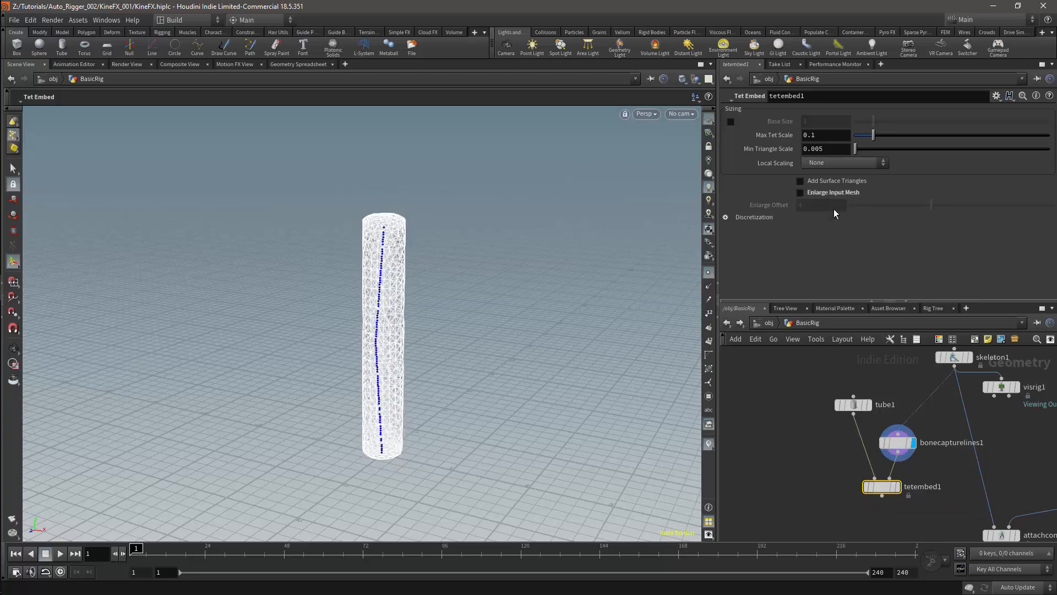
{"action": "mouse_move", "coordinate": [832, 194]}
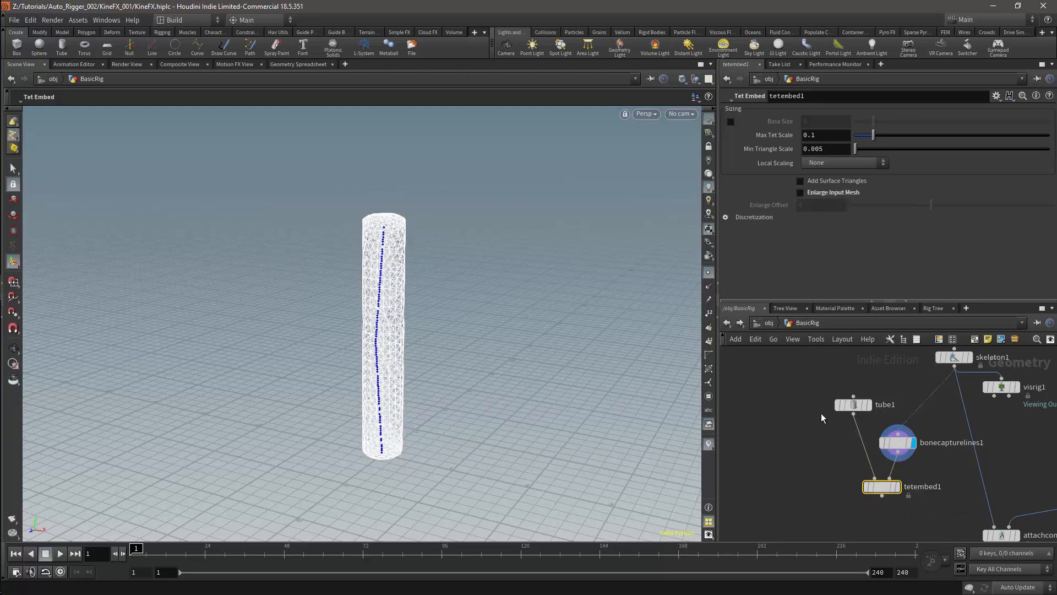
{"action": "mouse_move", "coordinate": [822, 473]}
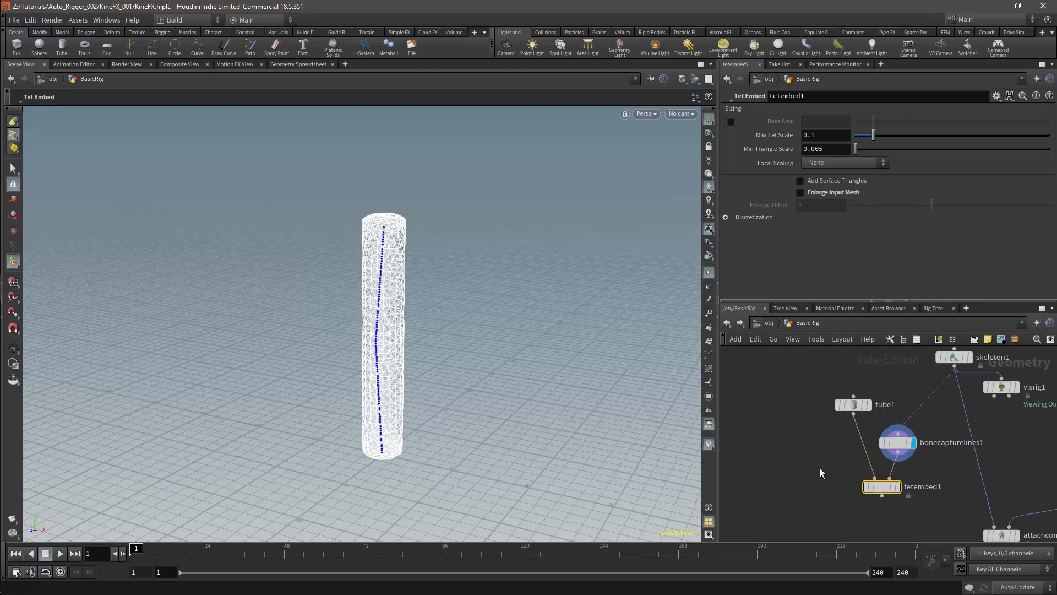
{"action": "mouse_move", "coordinate": [808, 473]}
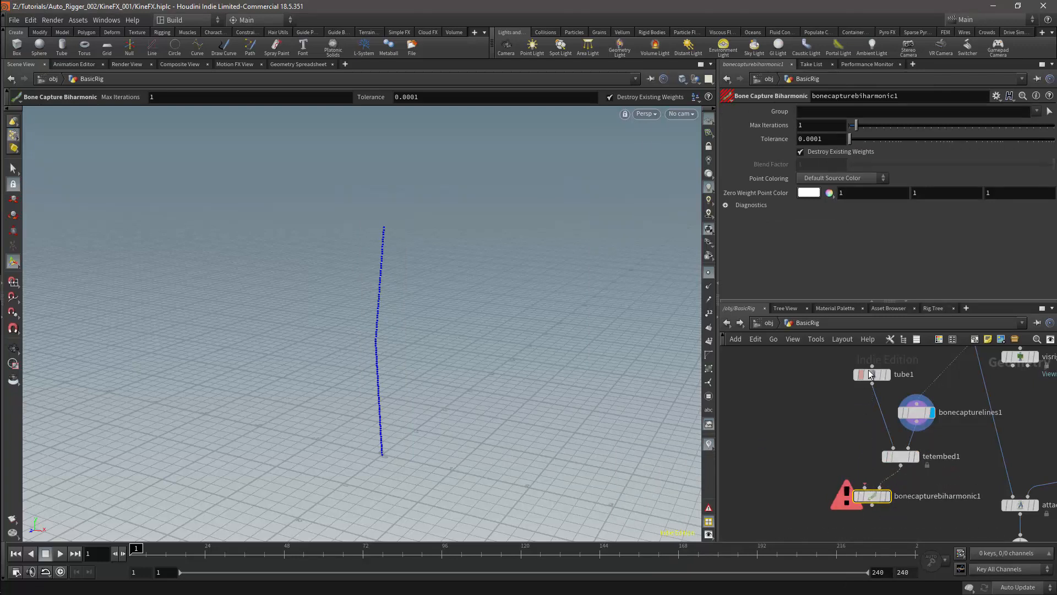
Connect tube1 into the Bone Capture Biharmonic node following tetembed1
{"action": "left_click", "coordinate": [884, 374]}
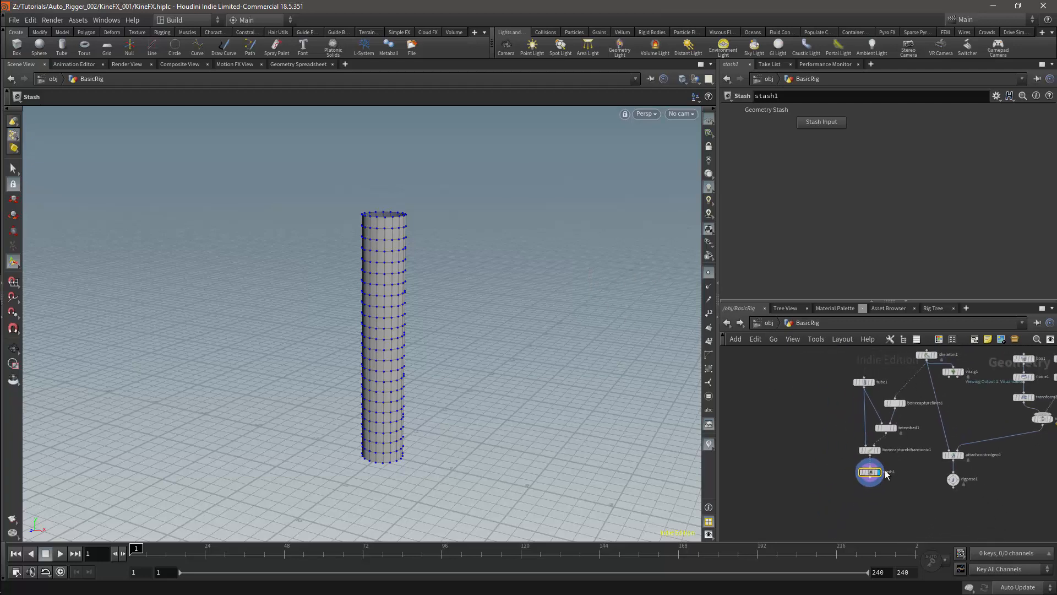
{"action": "mouse_move", "coordinate": [876, 528]}
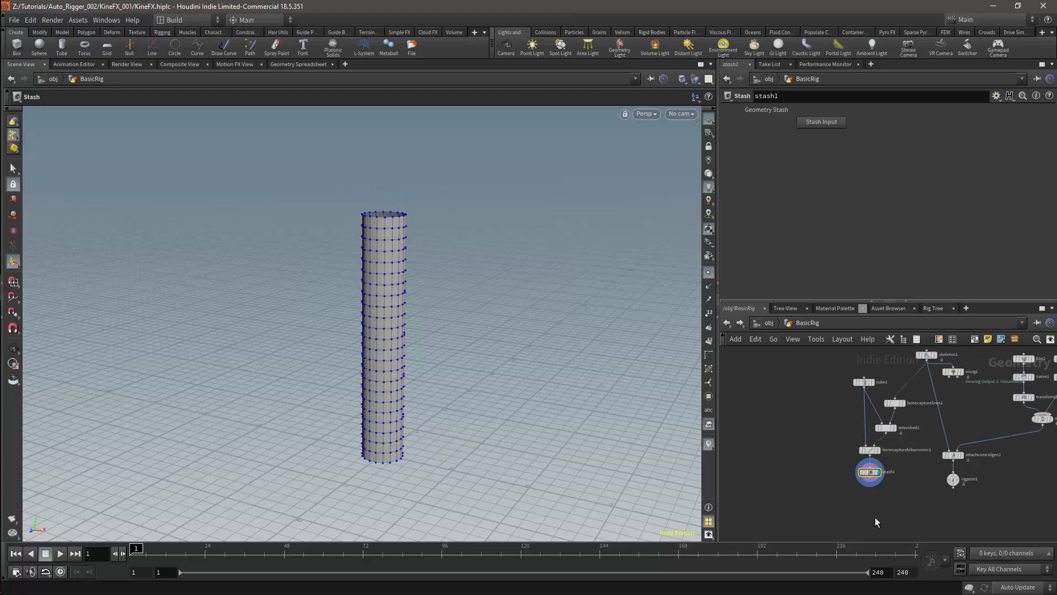
Add a Bone Deform node below stash1, fed by the stashed tube
{"action": "key", "text": "Tab"}
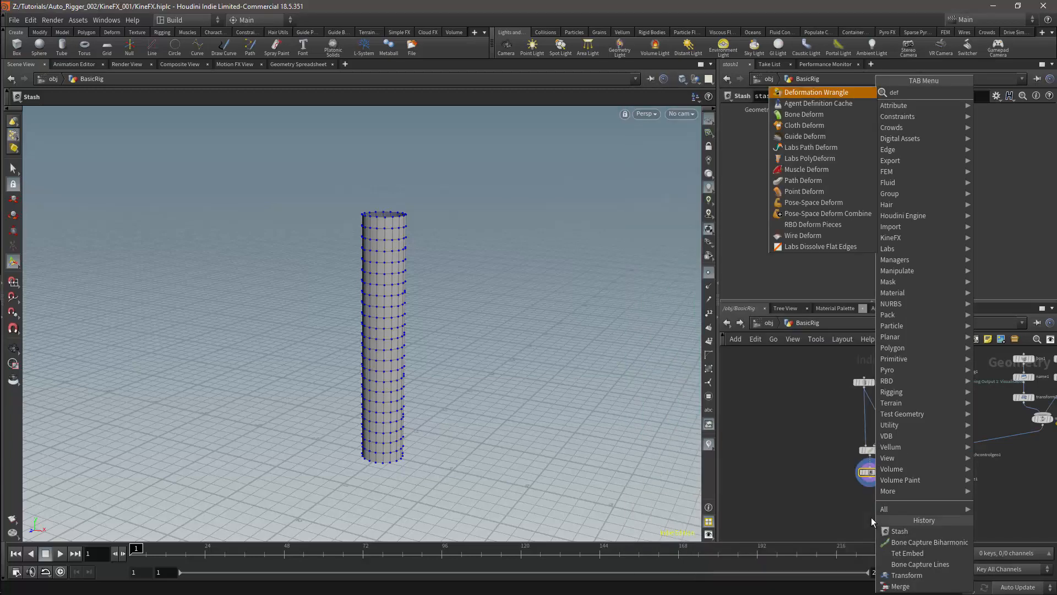
{"action": "left_click", "coordinate": [899, 531]}
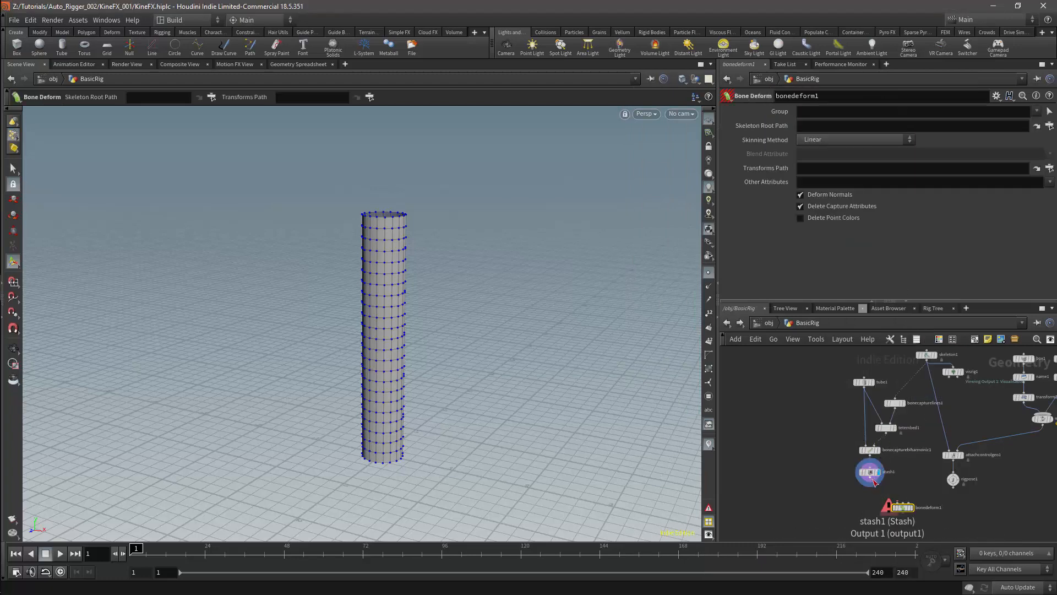
{"action": "left_click", "coordinate": [901, 508]}
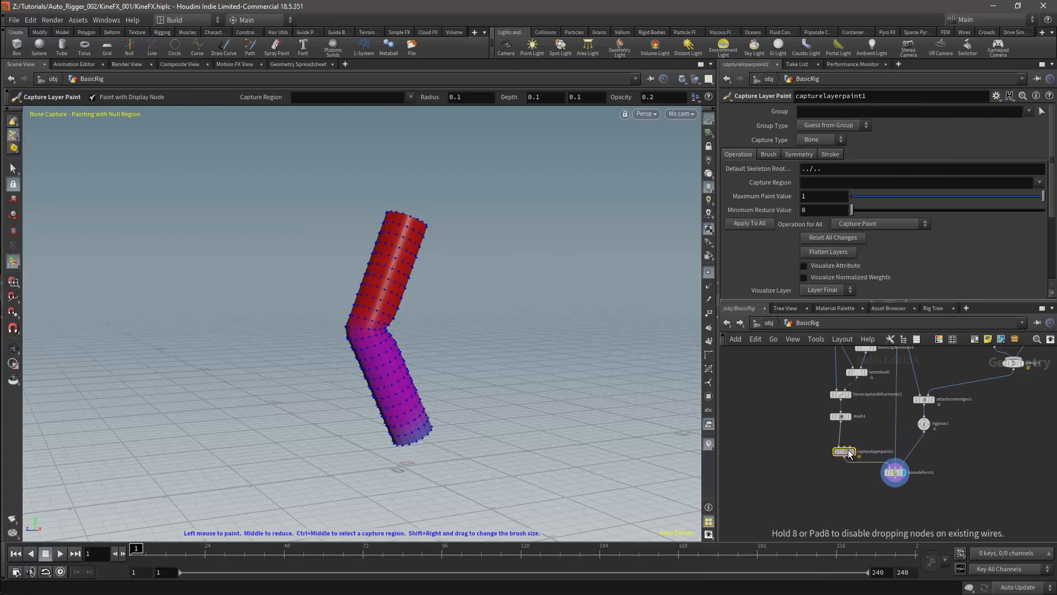
{"action": "mouse_move", "coordinate": [926, 424]}
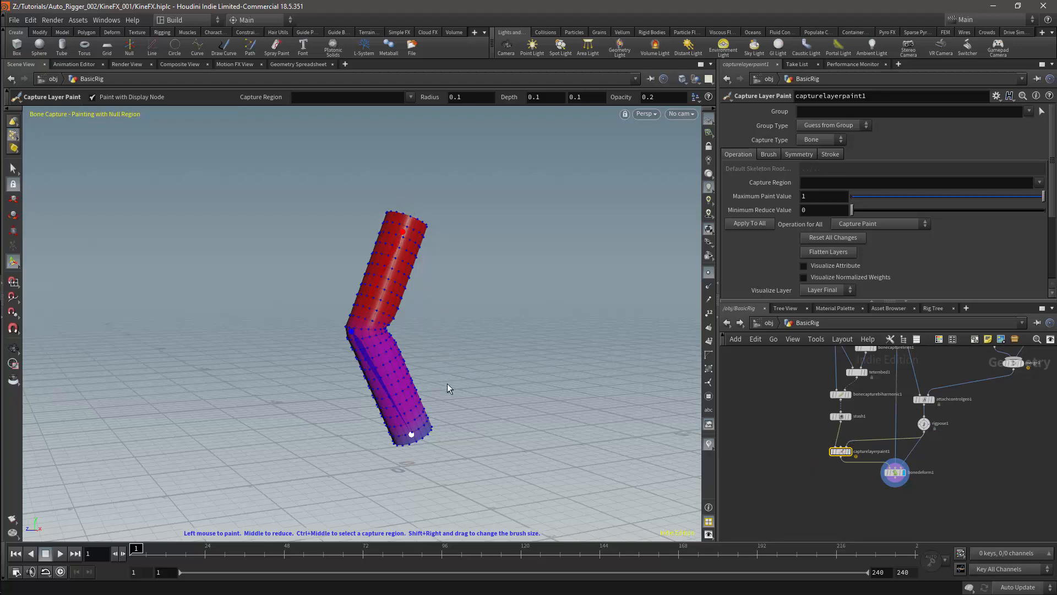
{"action": "mouse_move", "coordinate": [465, 421]}
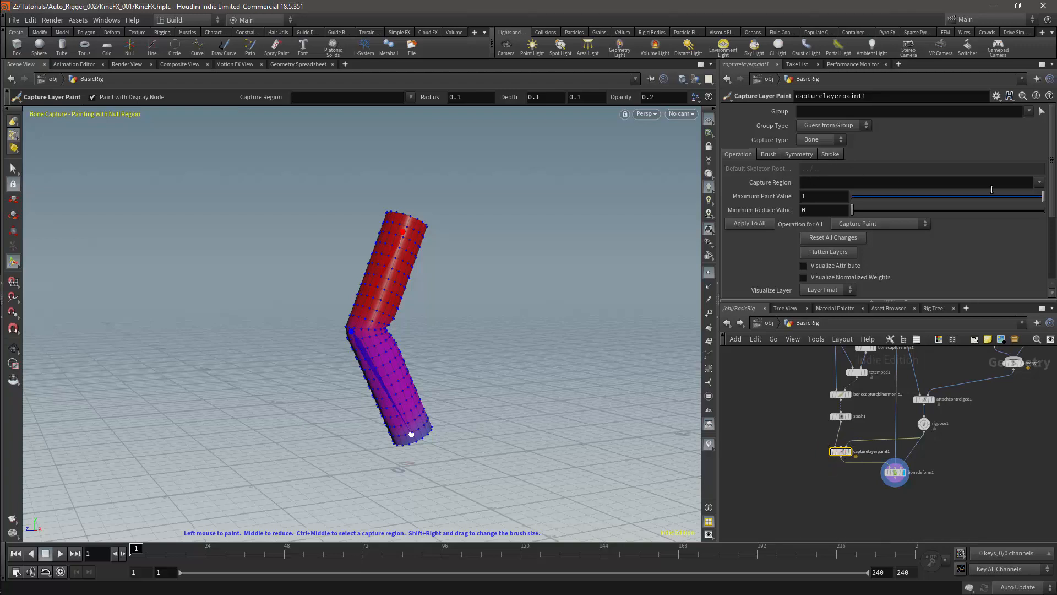
Set the Capture Region to Effector and paint its weight on the tube's lower end
{"action": "left_click", "coordinate": [1040, 182]}
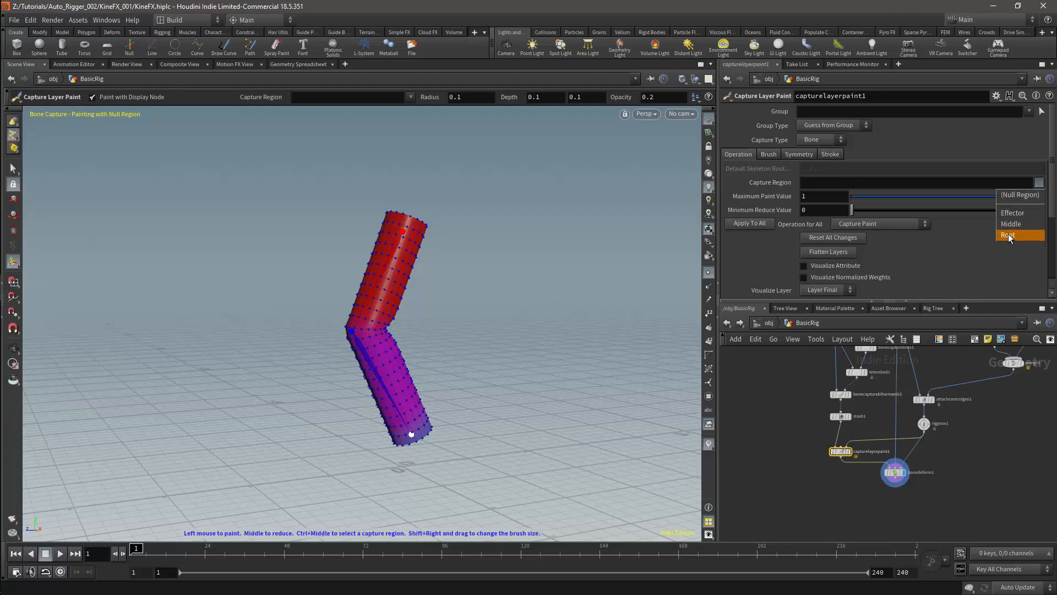
{"action": "mouse_move", "coordinate": [1013, 213]}
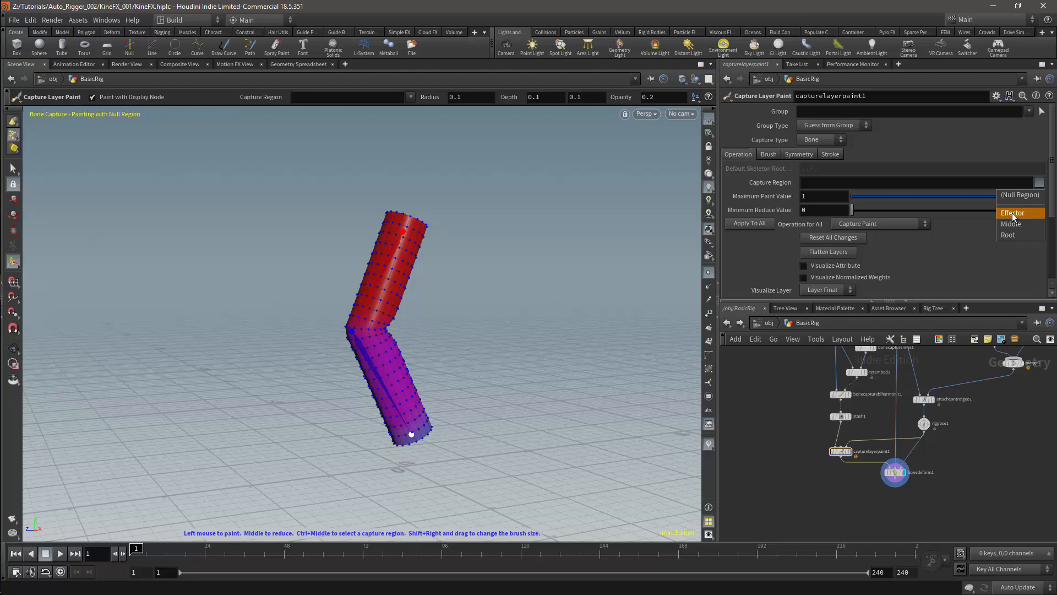
{"action": "left_click", "coordinate": [1013, 212]}
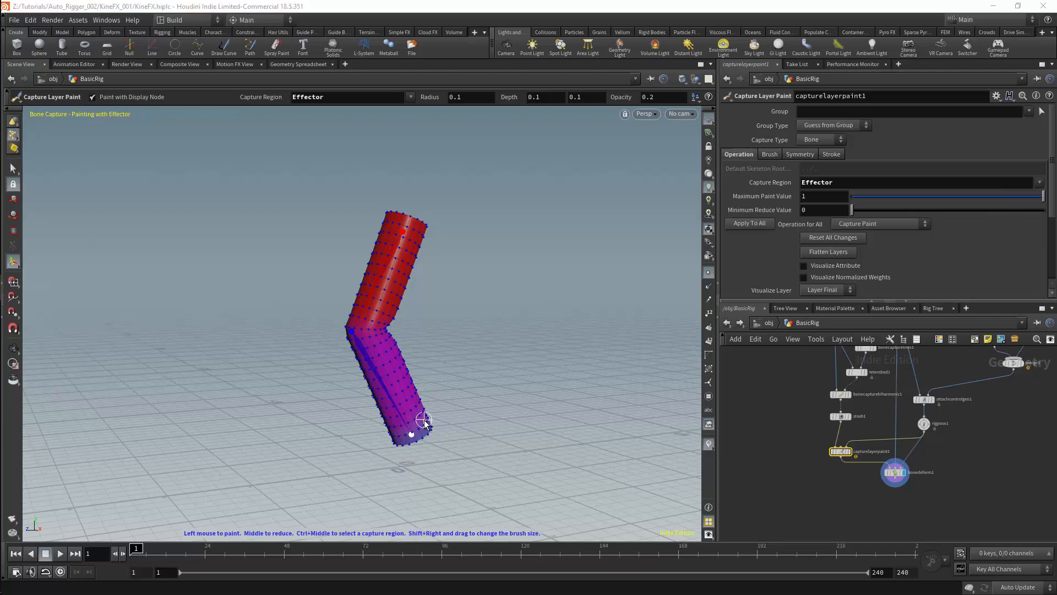
{"action": "left_click", "coordinate": [770, 154]}
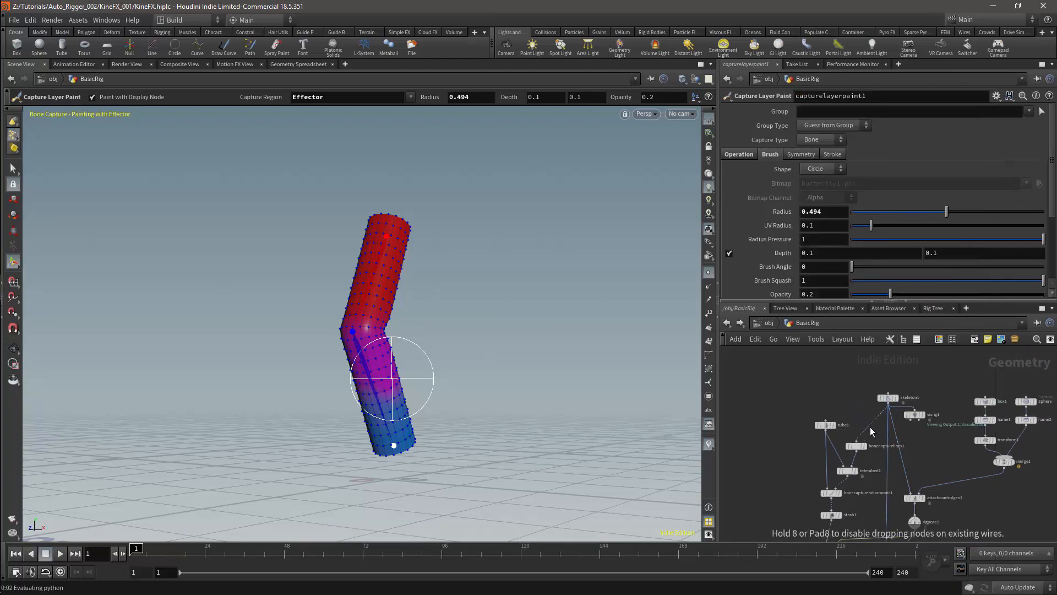
Add a Name node renaming point 2 to Middle, verified in the Geometry Spreadsheet
{"action": "left_click", "coordinate": [856, 425]}
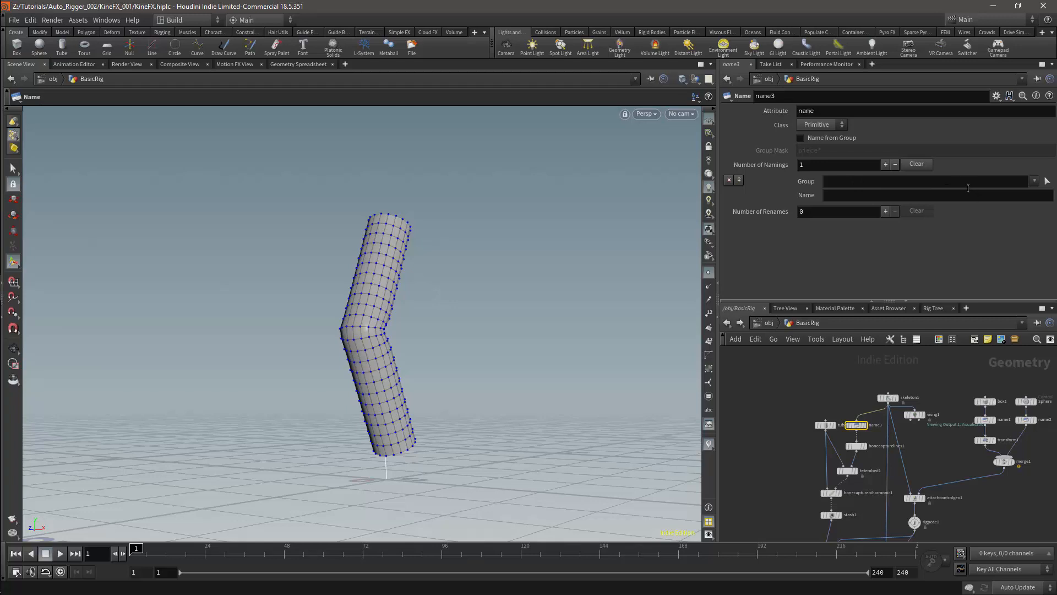
{"action": "left_click", "coordinate": [921, 181]}
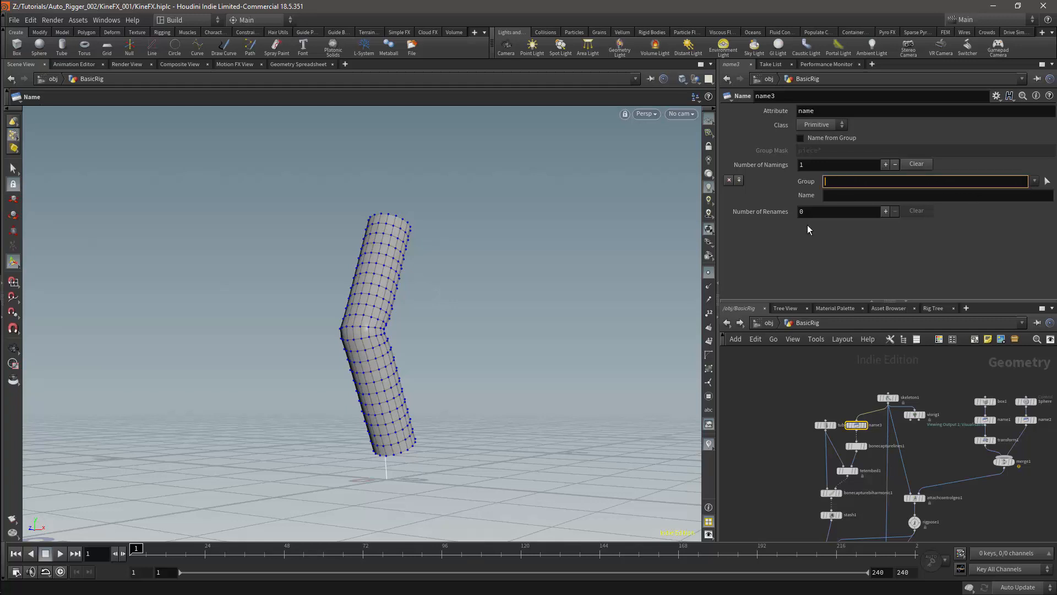
{"action": "left_click", "coordinate": [1048, 180]}
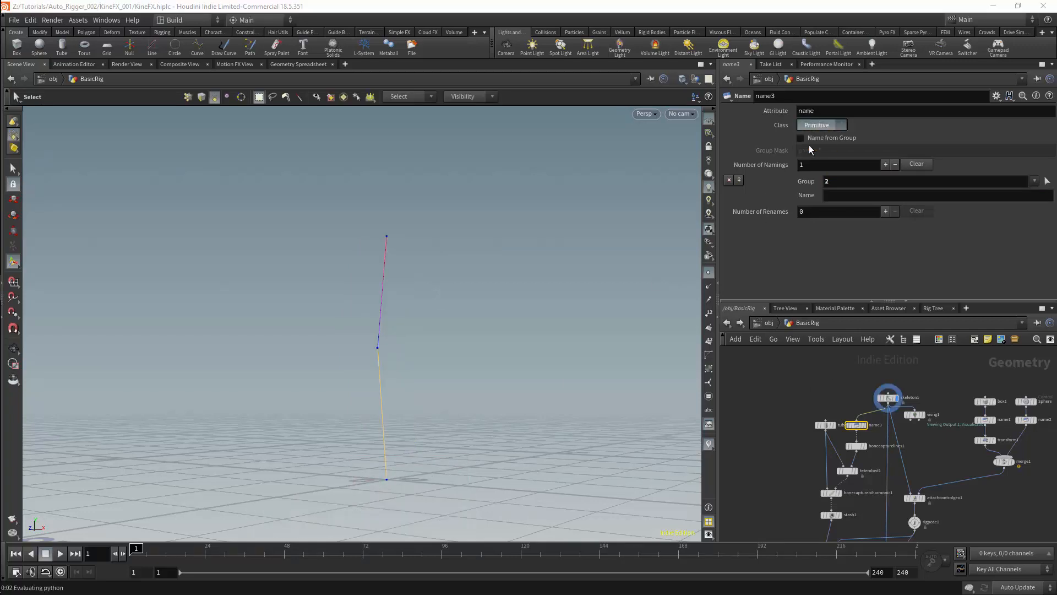
{"action": "left_click", "coordinate": [822, 125]}
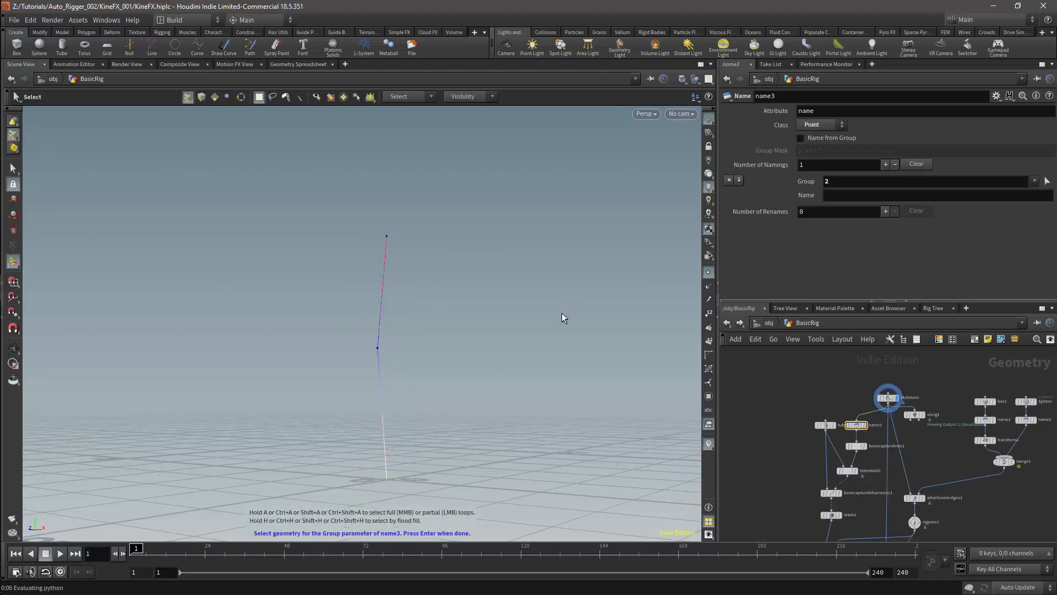
{"action": "type", "text": "Mid"}
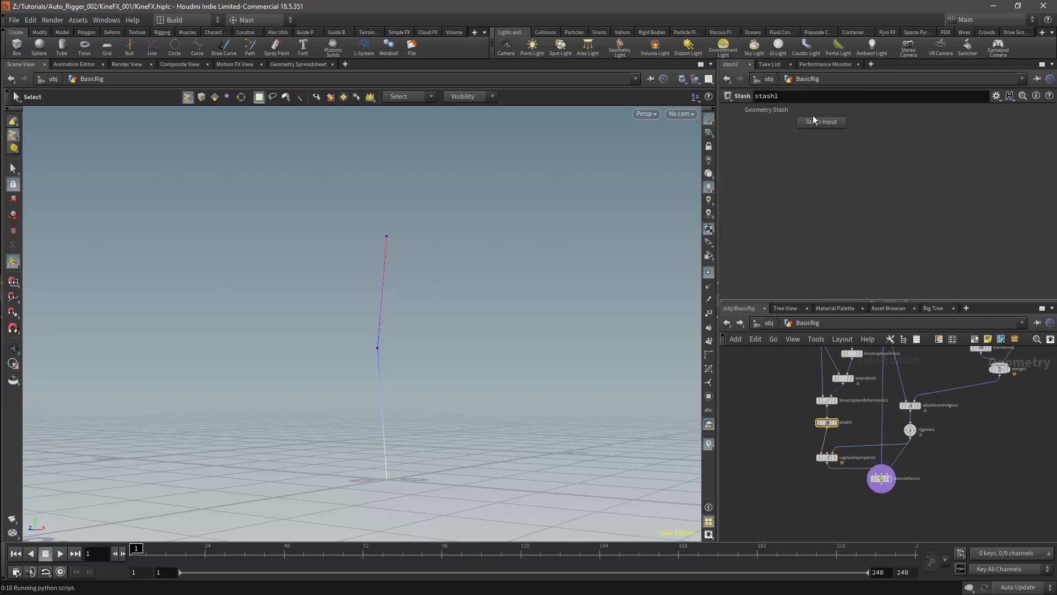
{"action": "mouse_move", "coordinate": [625, 359]}
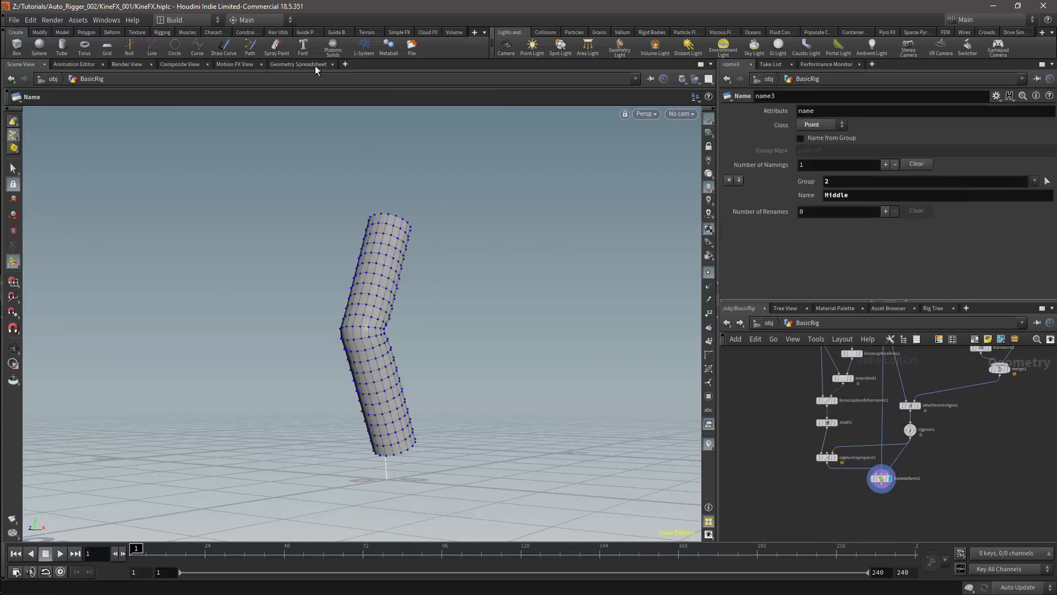
{"action": "left_click", "coordinate": [299, 64]}
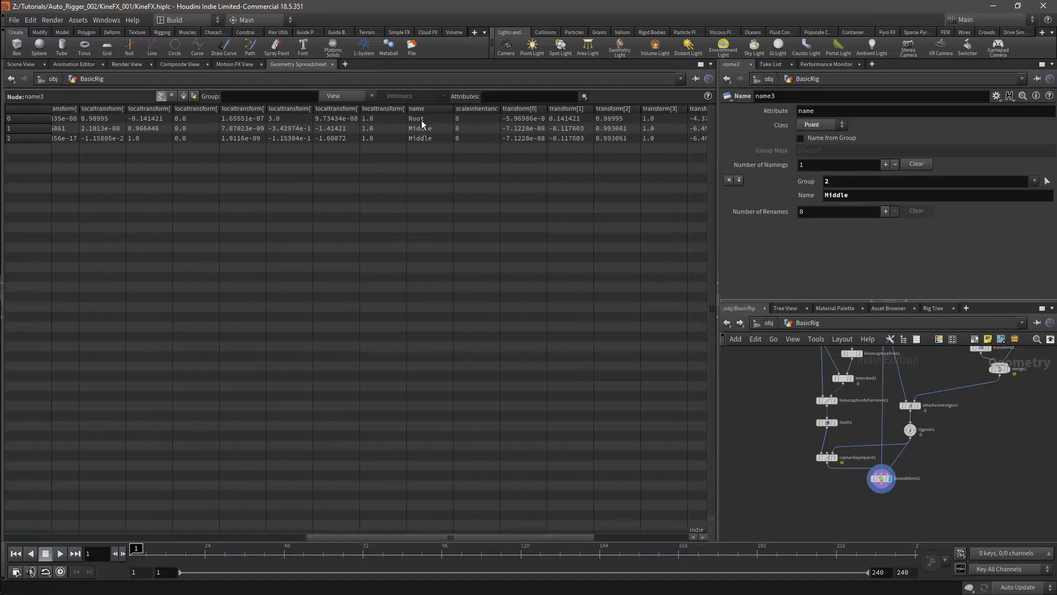
{"action": "left_click", "coordinate": [15, 64]}
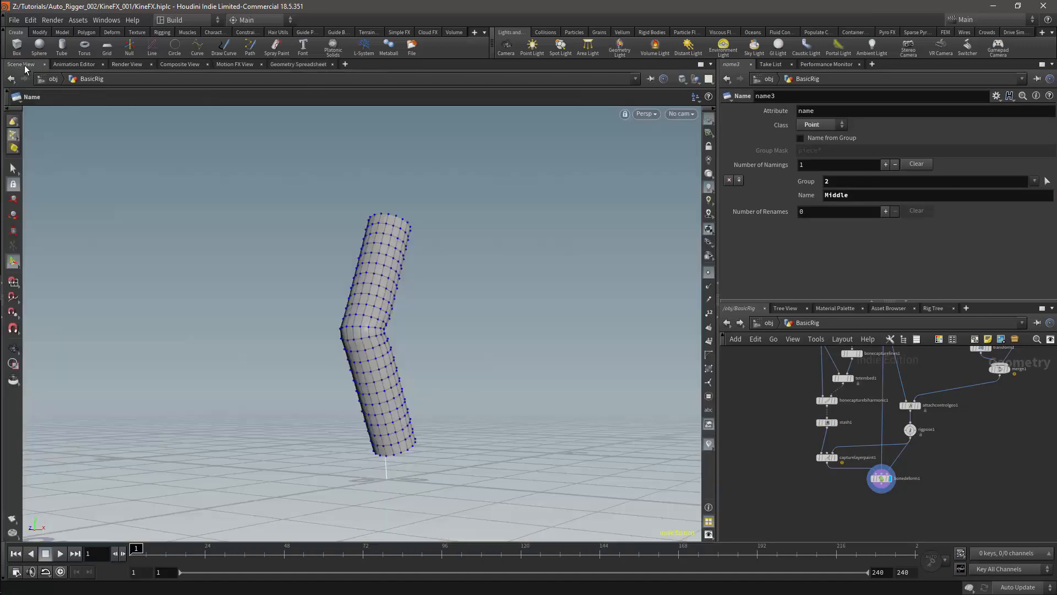
Insert a new Capture Layer Paint node between stash1 and bonedeform1
{"action": "left_click", "coordinate": [826, 457]}
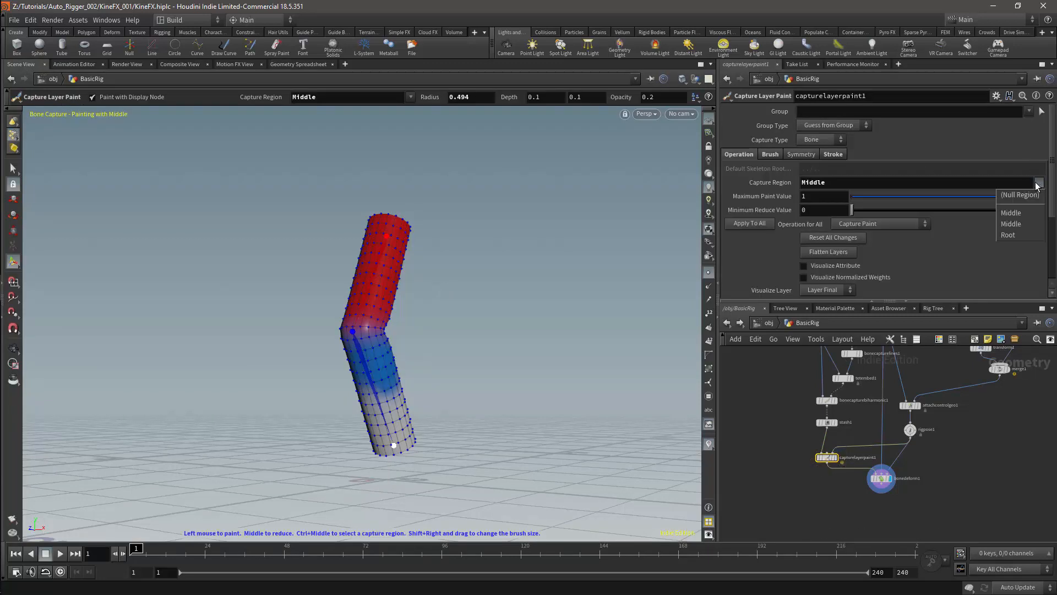
{"action": "mouse_move", "coordinate": [1011, 224]}
{"action": "type", "text": "pai"}
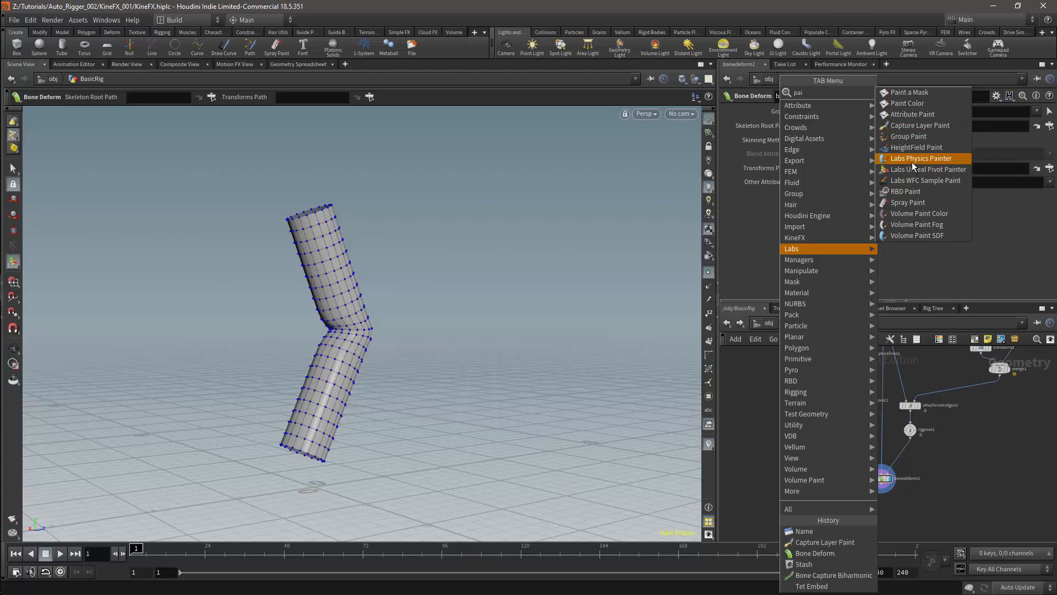
{"action": "left_click", "coordinate": [919, 125]}
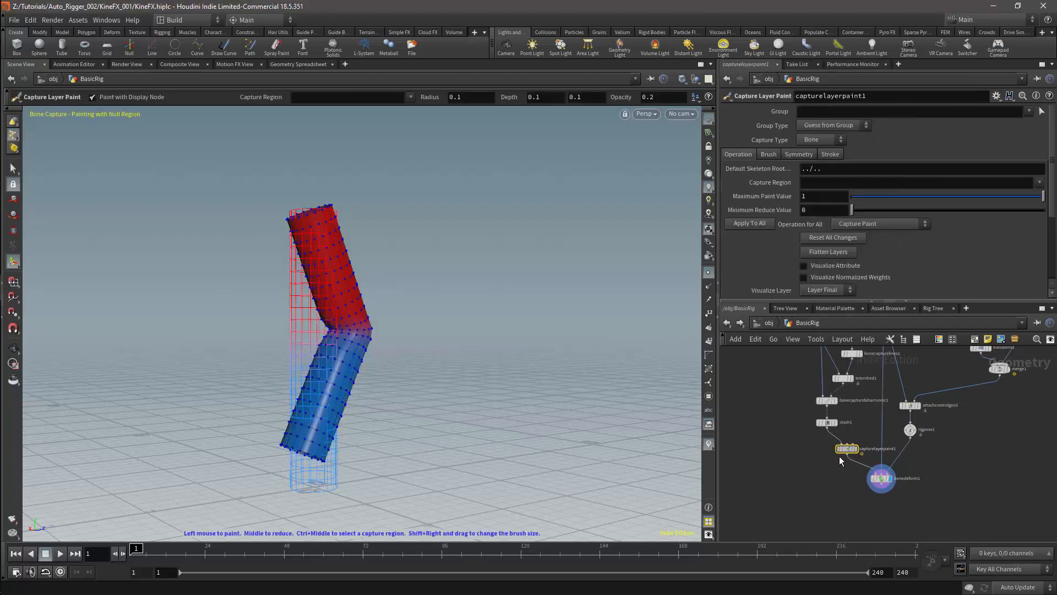